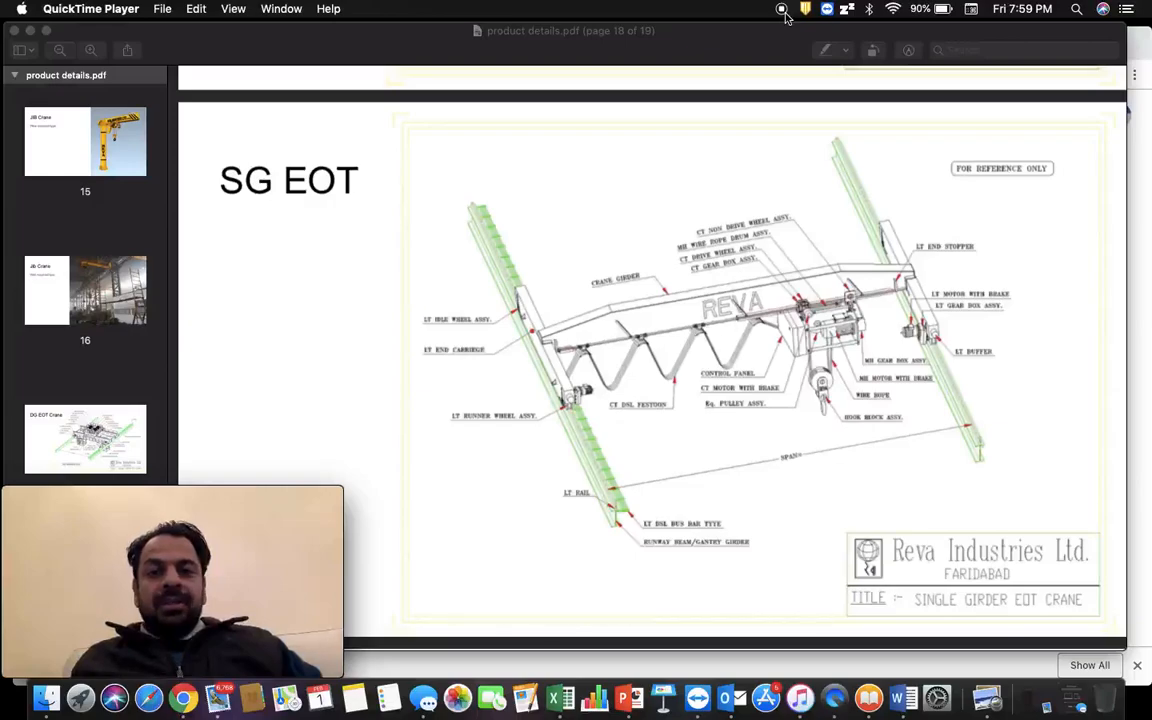
{"action": "mouse_move", "coordinate": [460, 456]}
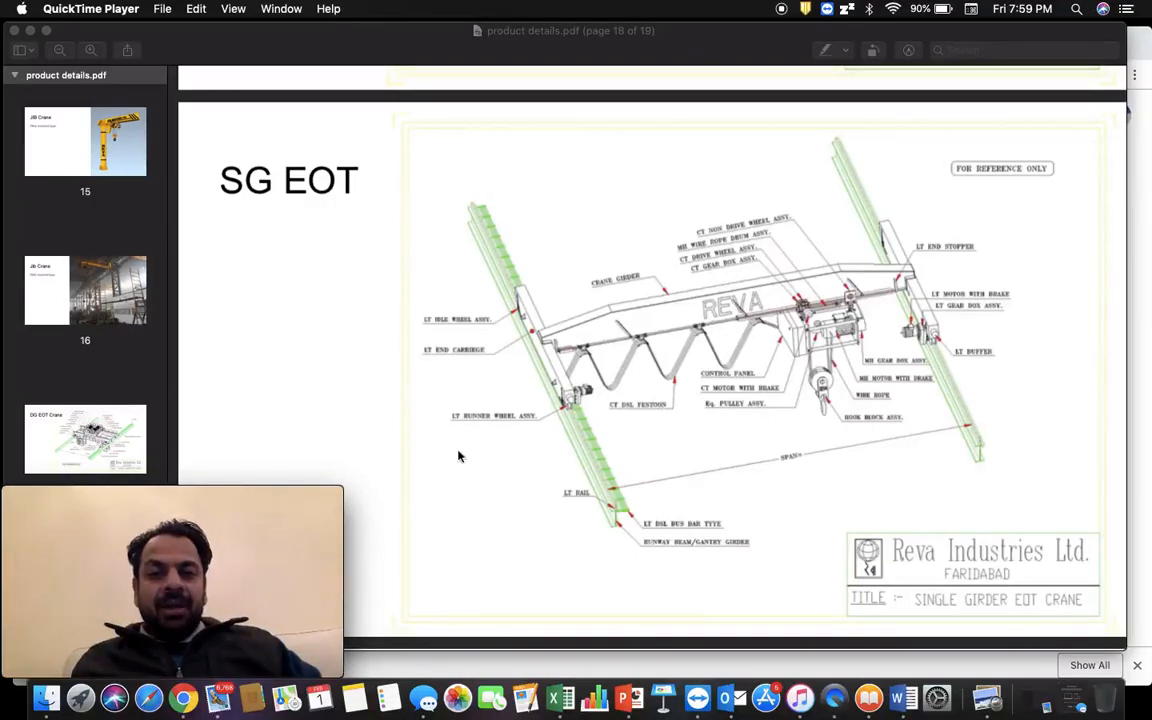
{"action": "mouse_move", "coordinate": [850, 310]}
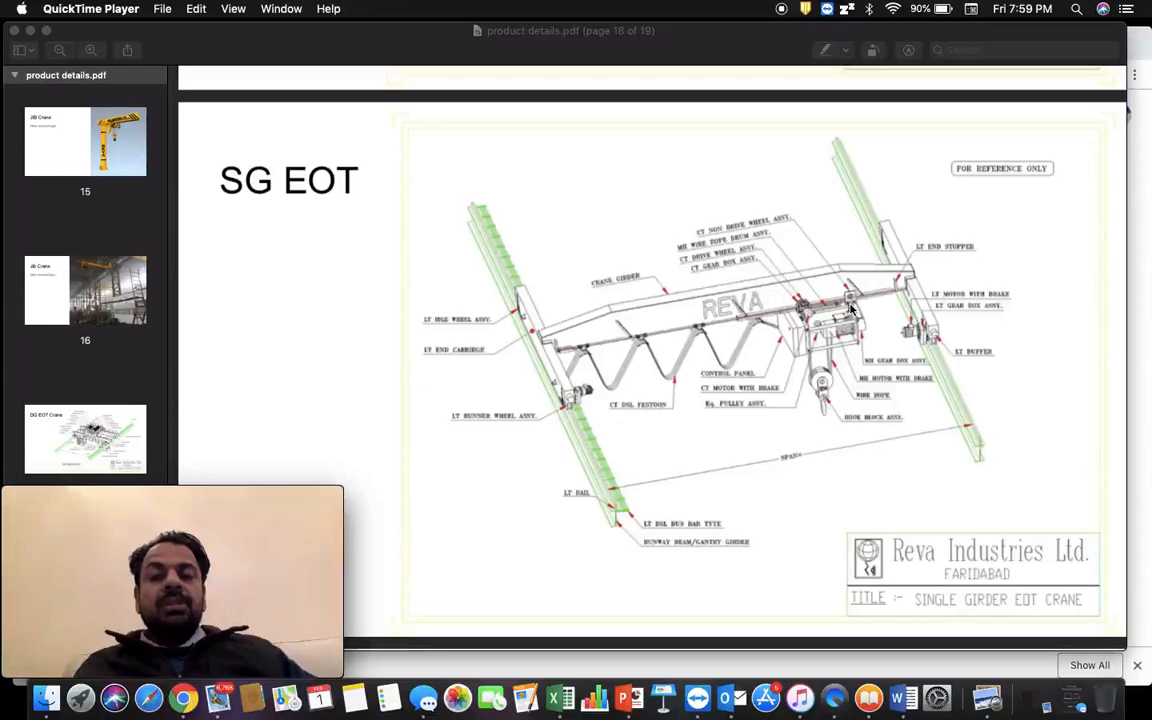
{"action": "mouse_move", "coordinate": [756, 304]}
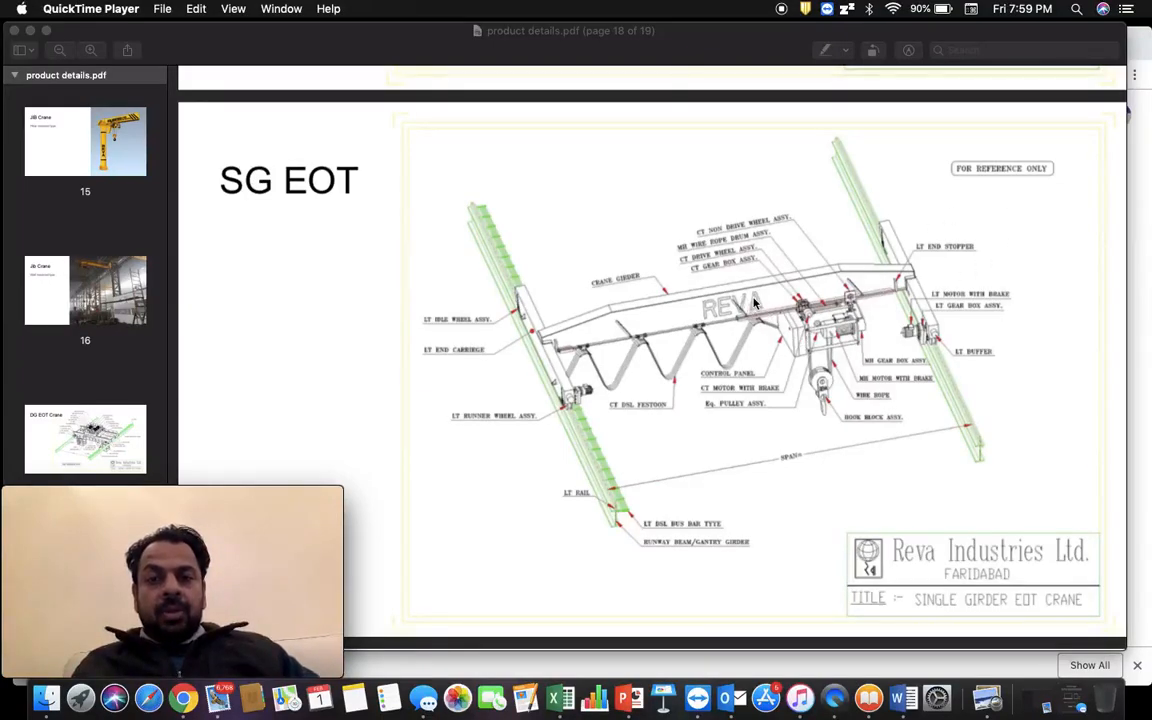
{"action": "mouse_move", "coordinate": [782, 284]}
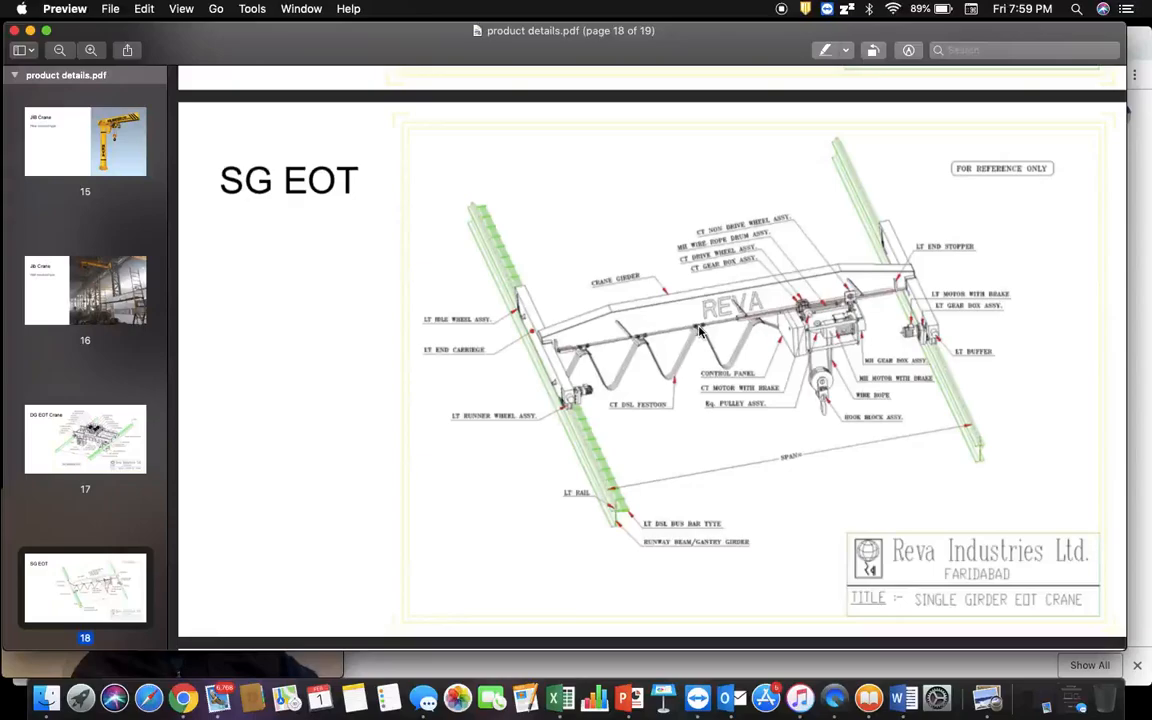
{"action": "mouse_move", "coordinate": [692, 348]}
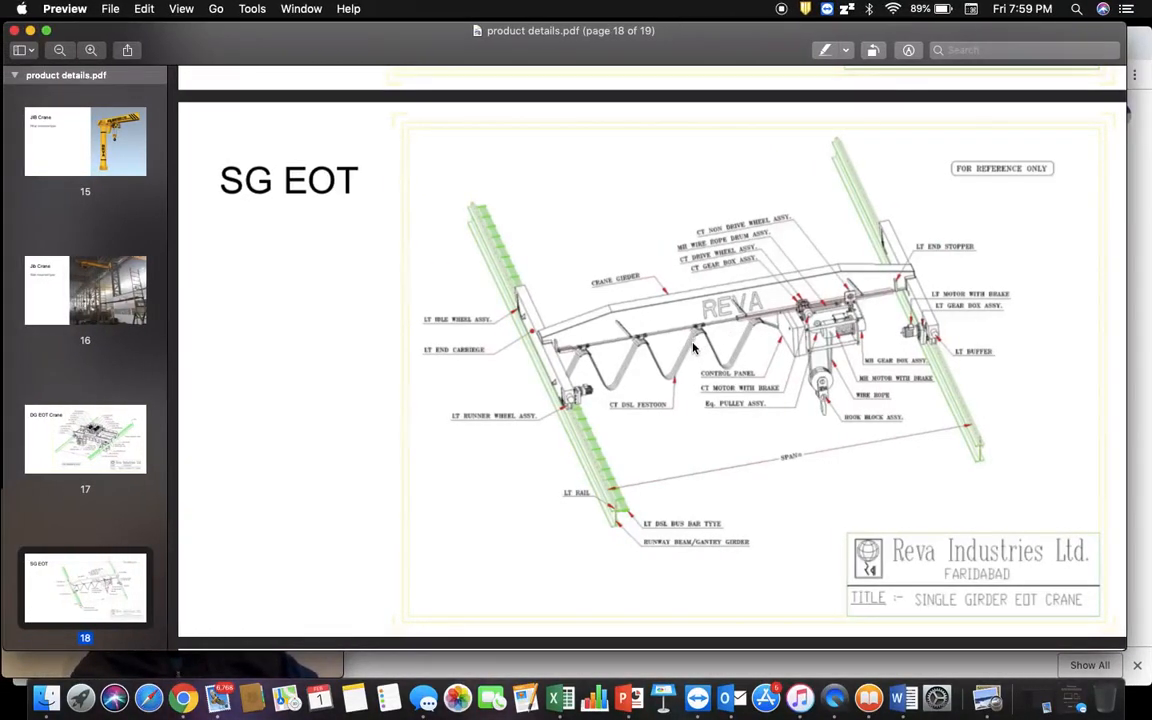
{"action": "mouse_move", "coordinate": [868, 204]}
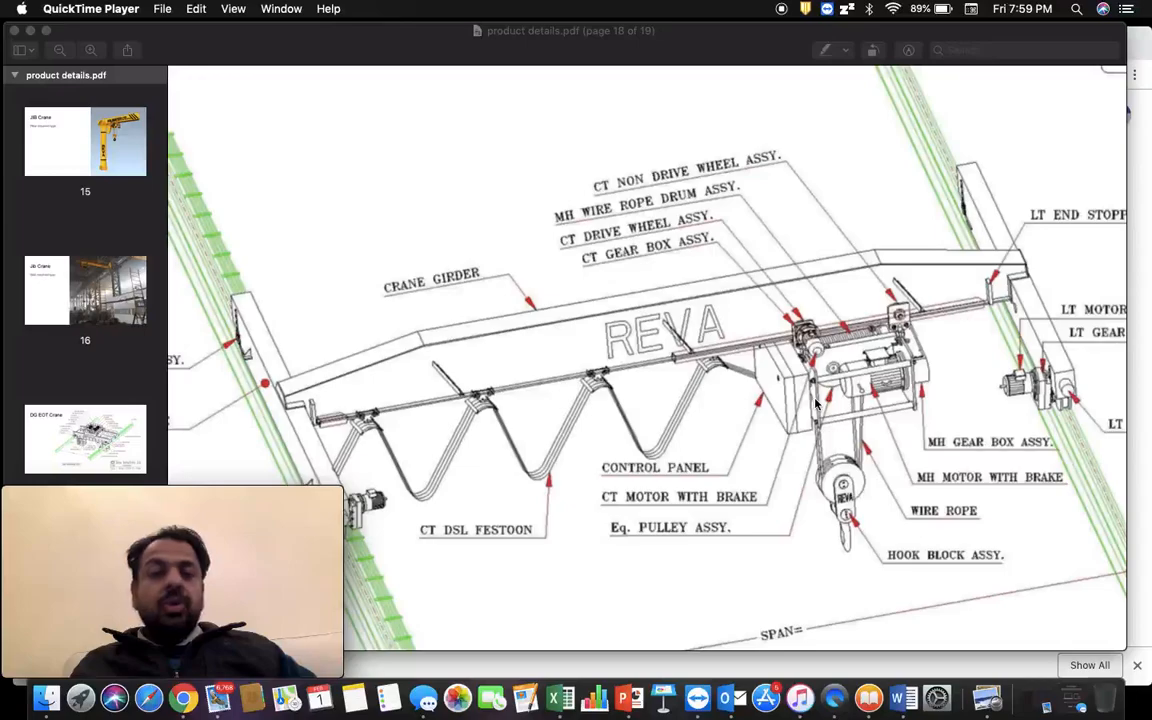
{"action": "mouse_move", "coordinate": [800, 360]}
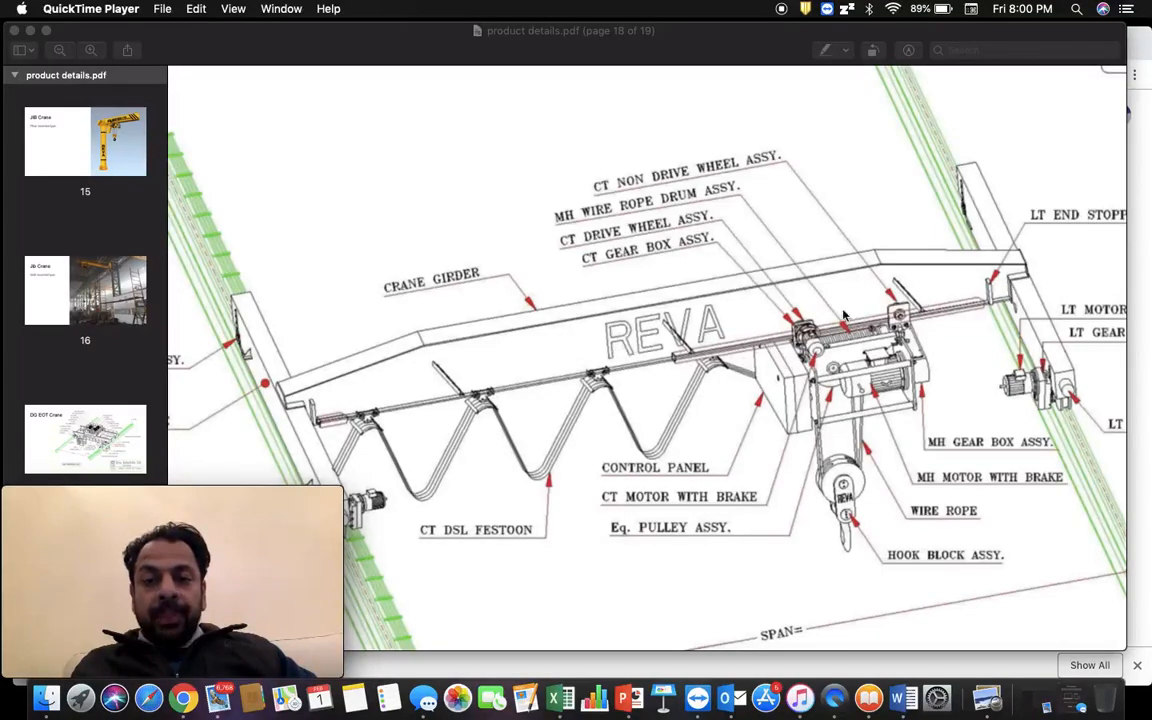
{"action": "mouse_move", "coordinate": [838, 352]}
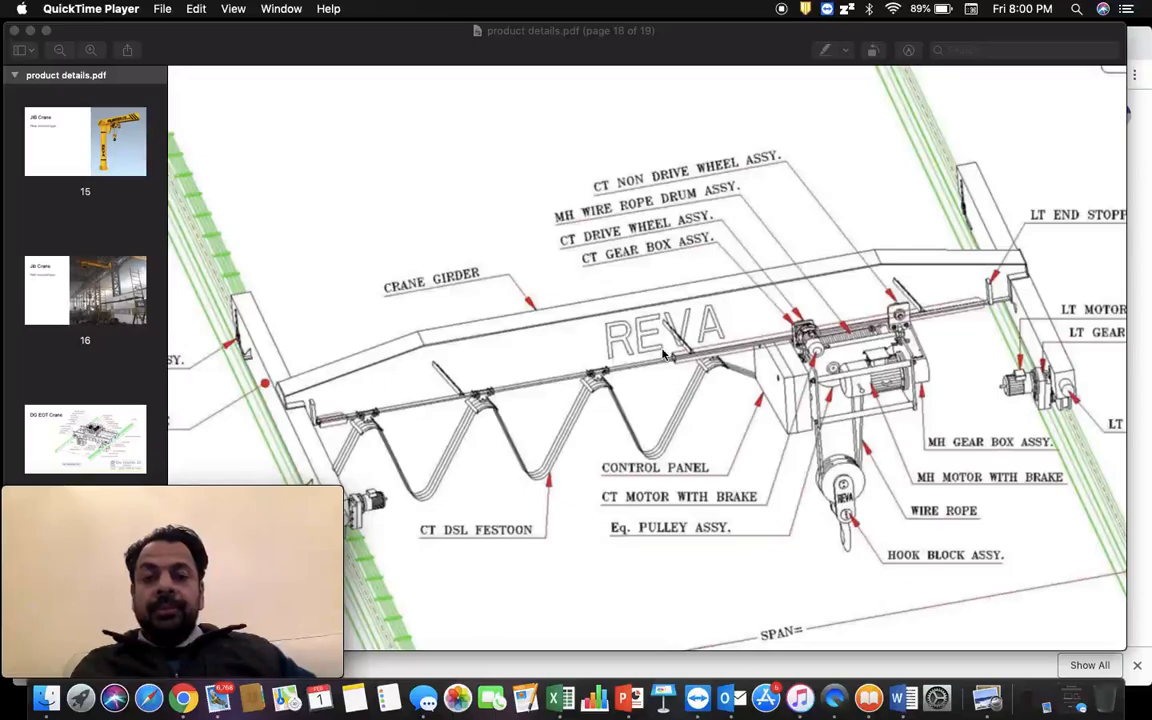
{"action": "mouse_move", "coordinate": [688, 312]}
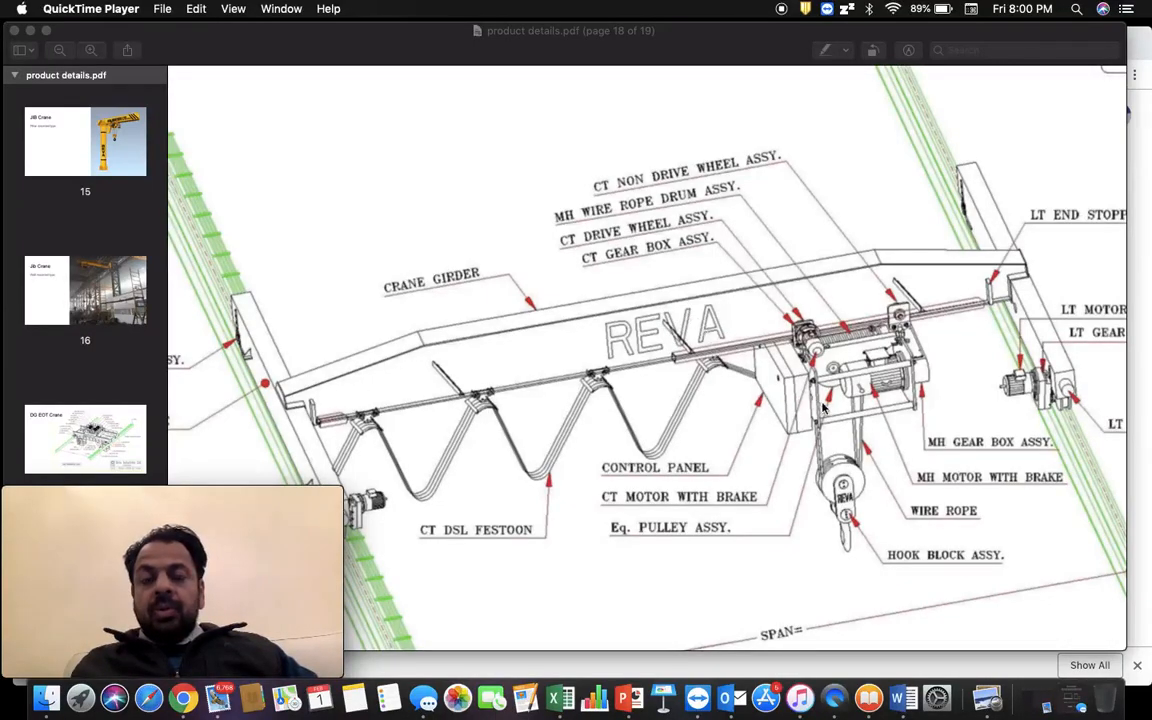
{"action": "mouse_move", "coordinate": [800, 372]}
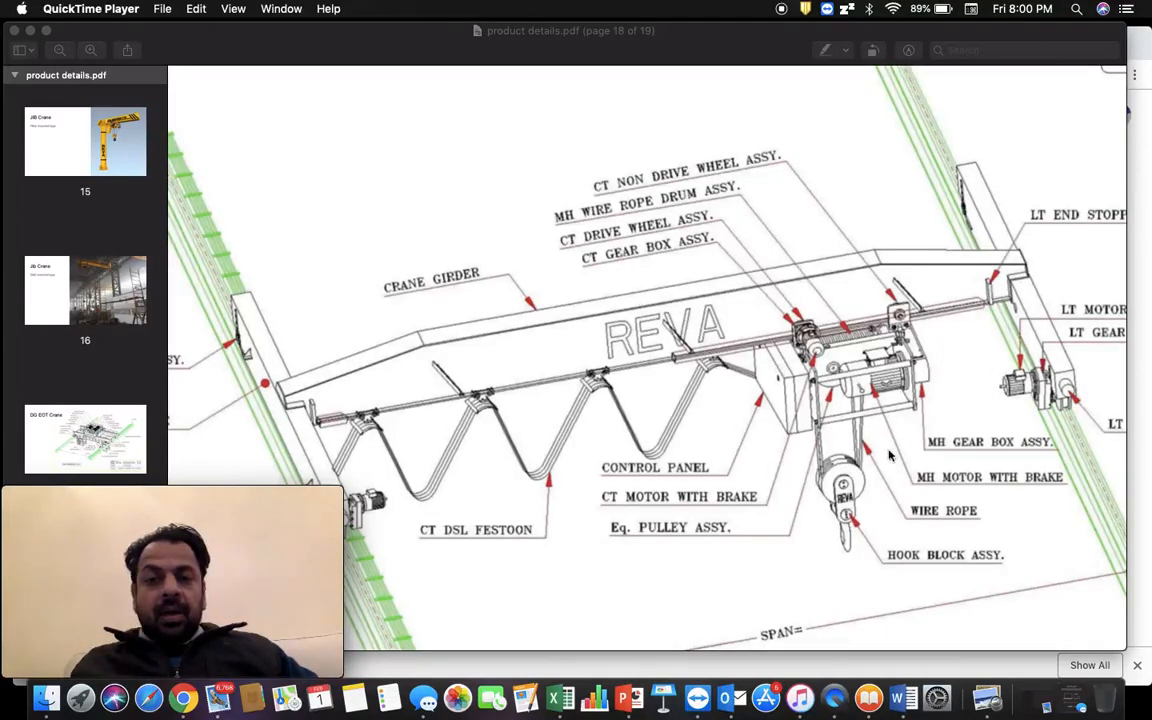
{"action": "mouse_move", "coordinate": [858, 392]}
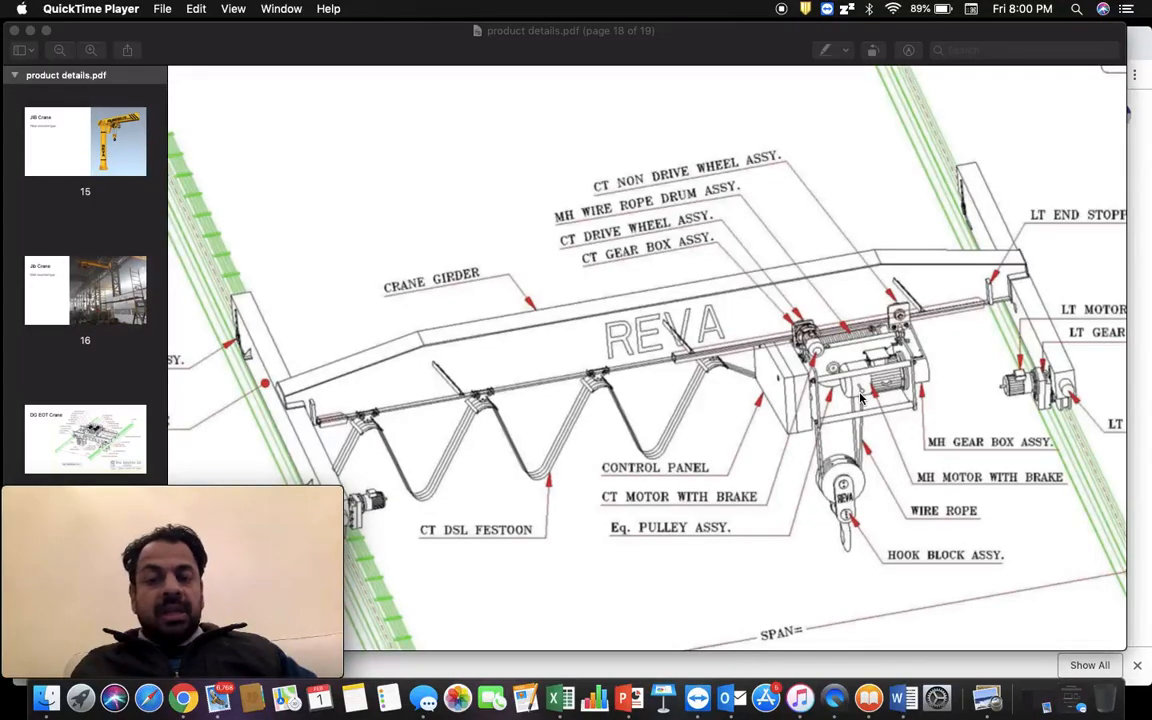
{"action": "mouse_move", "coordinate": [870, 396]}
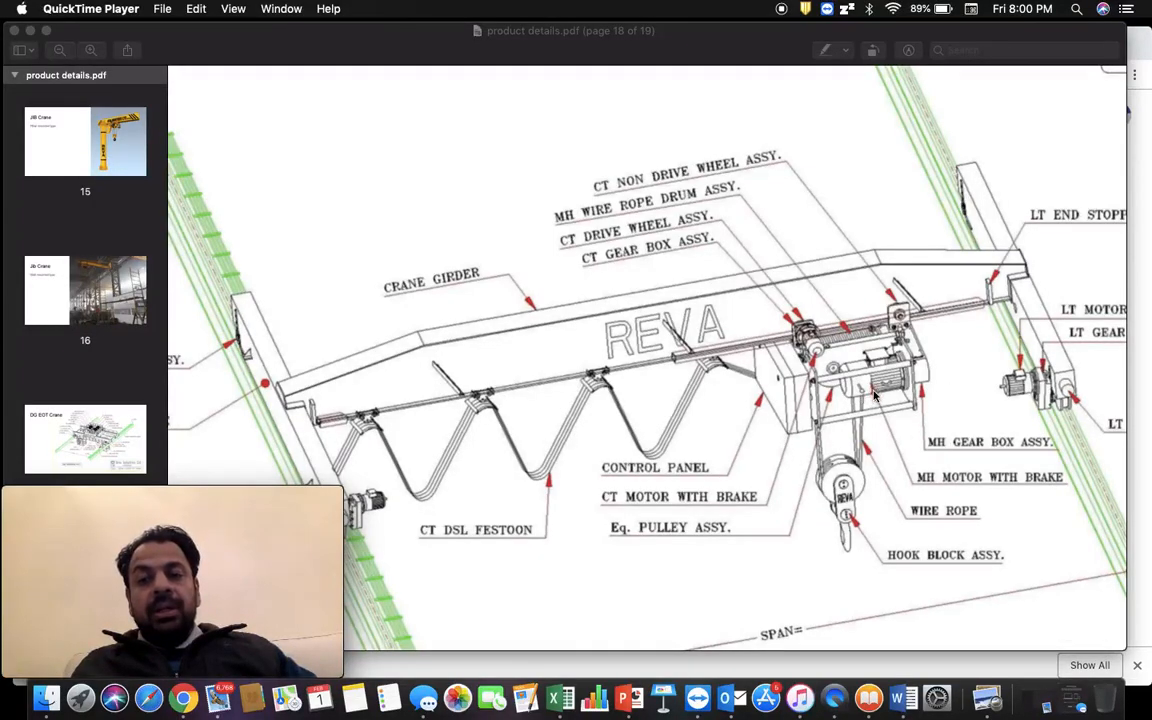
{"action": "mouse_move", "coordinate": [868, 358]}
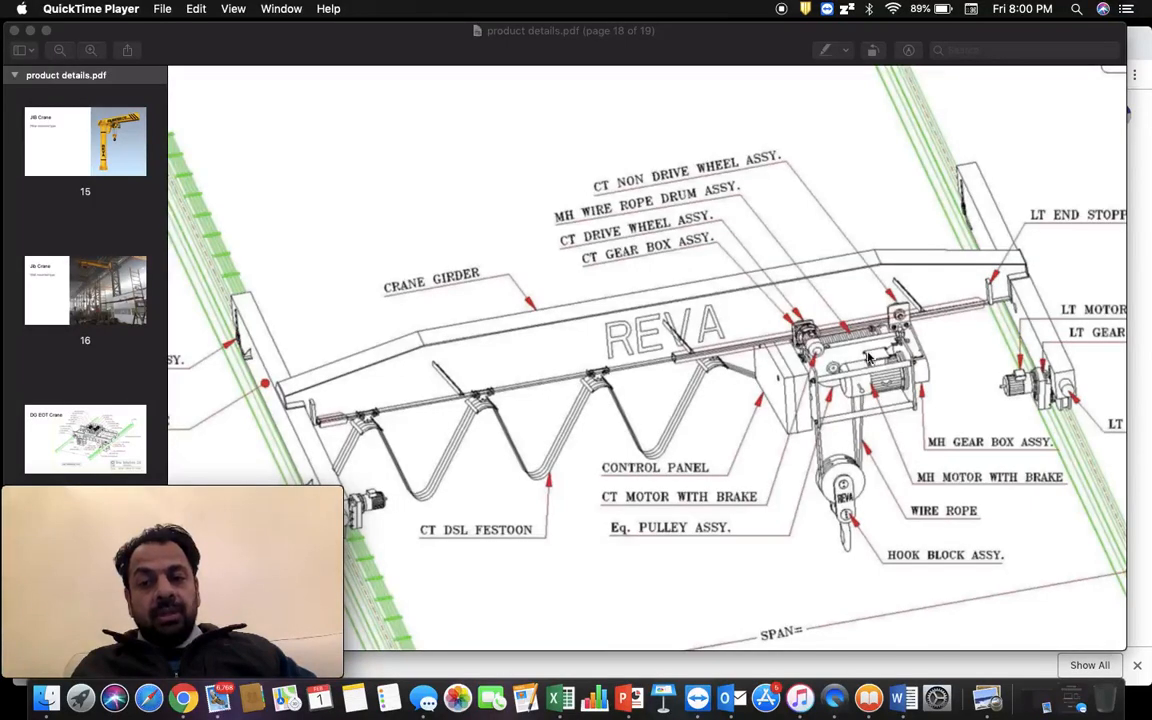
{"action": "mouse_move", "coordinate": [860, 392]}
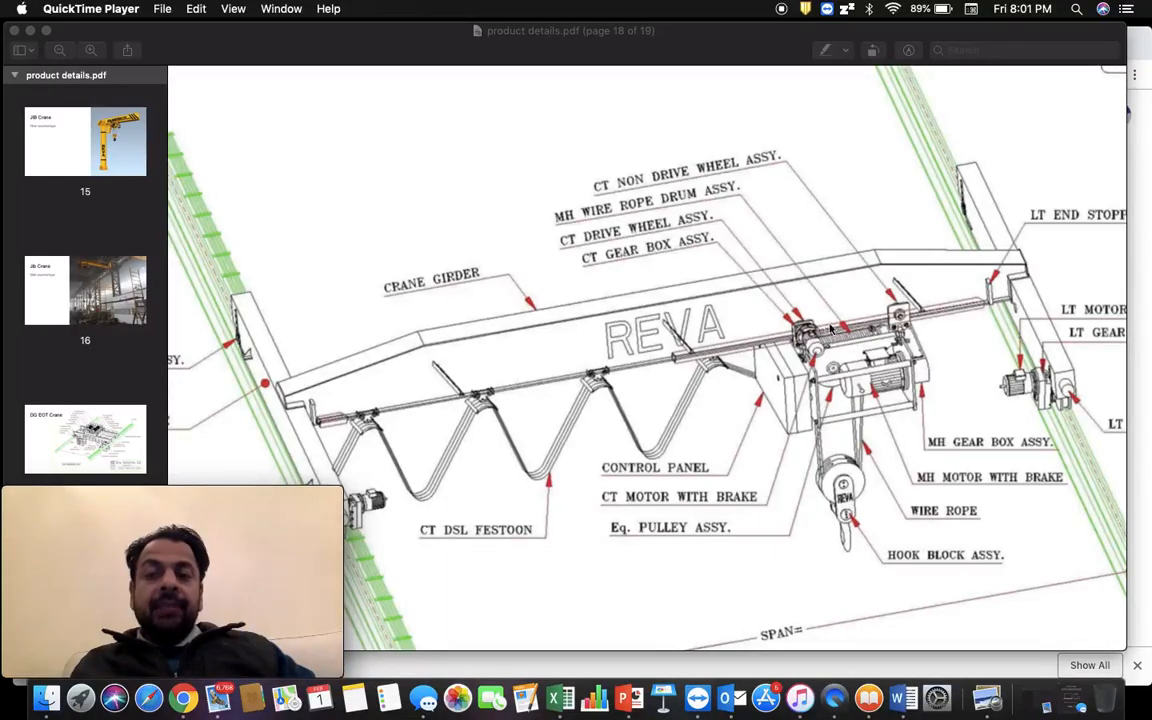
{"action": "mouse_move", "coordinate": [864, 348]}
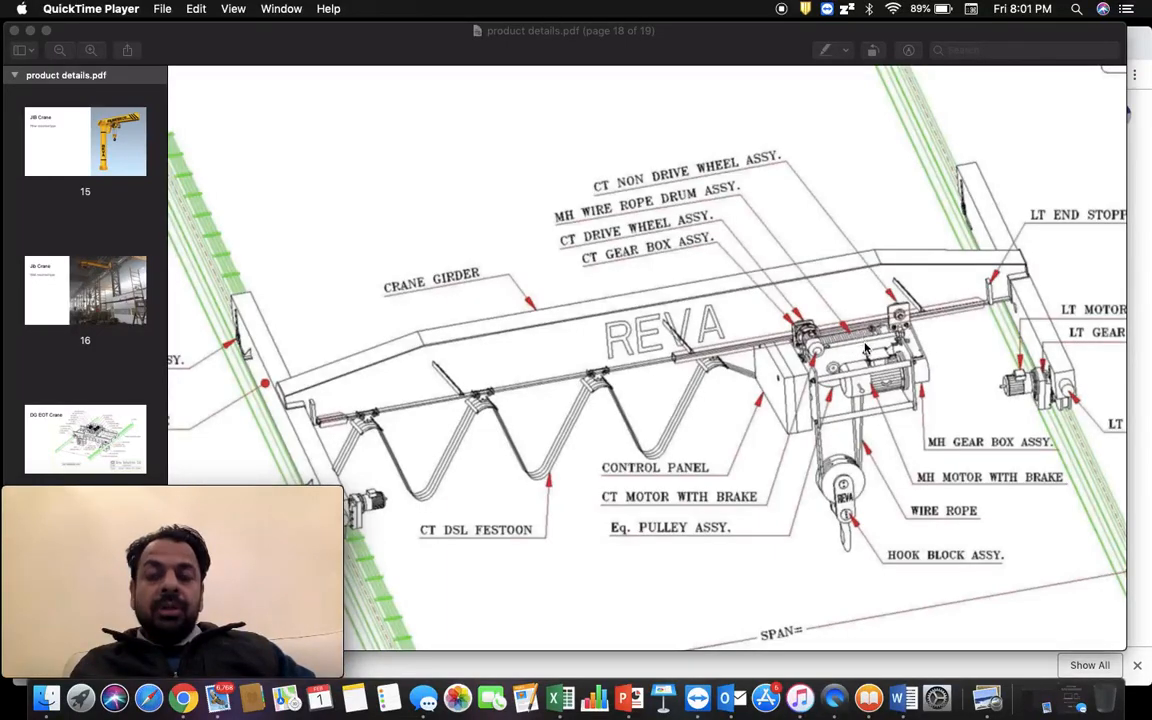
{"action": "mouse_move", "coordinate": [848, 344]}
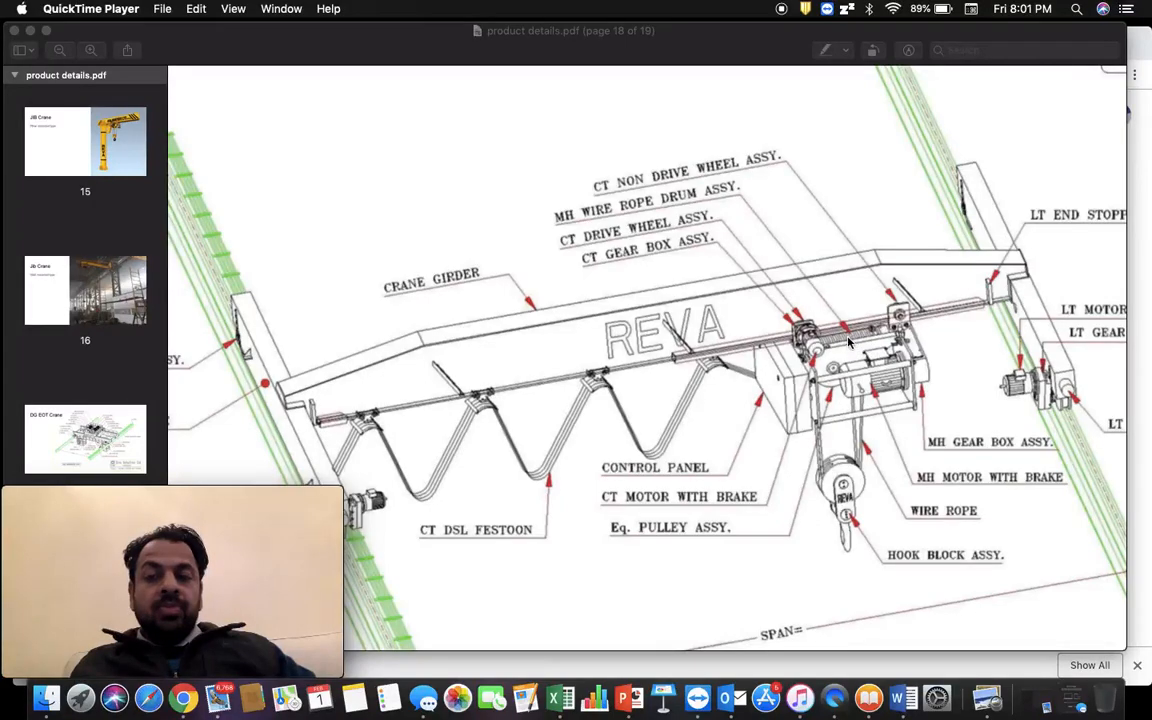
{"action": "mouse_move", "coordinate": [862, 336]}
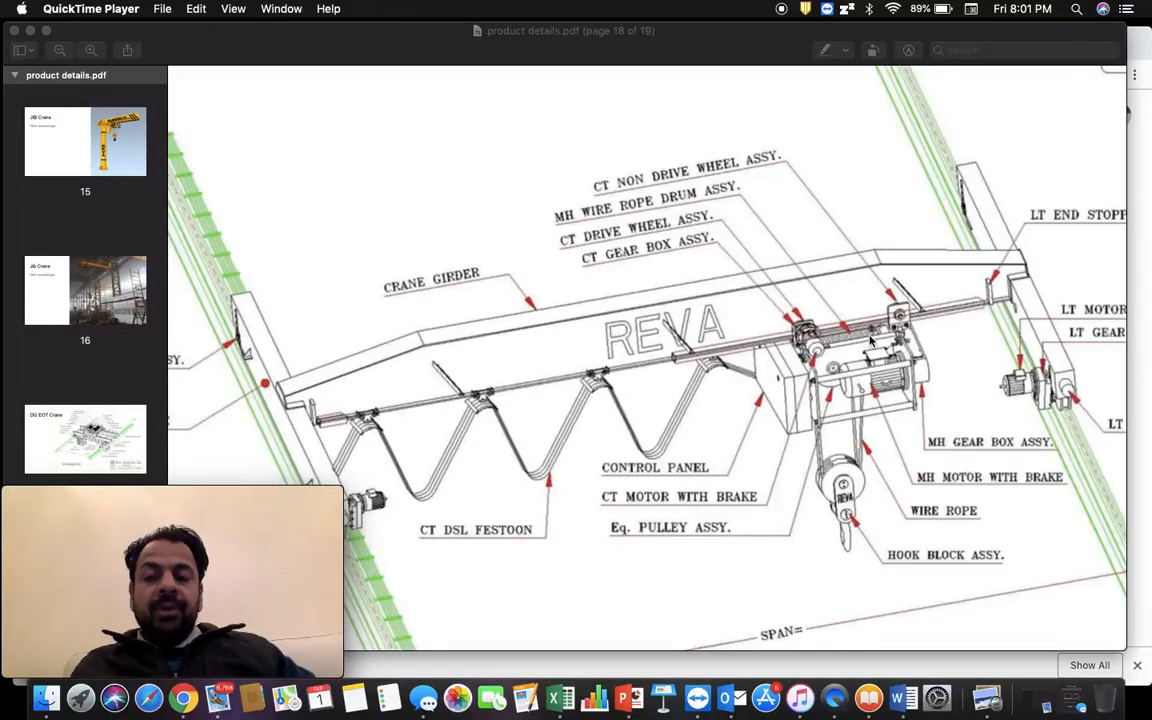
{"action": "mouse_move", "coordinate": [864, 388]}
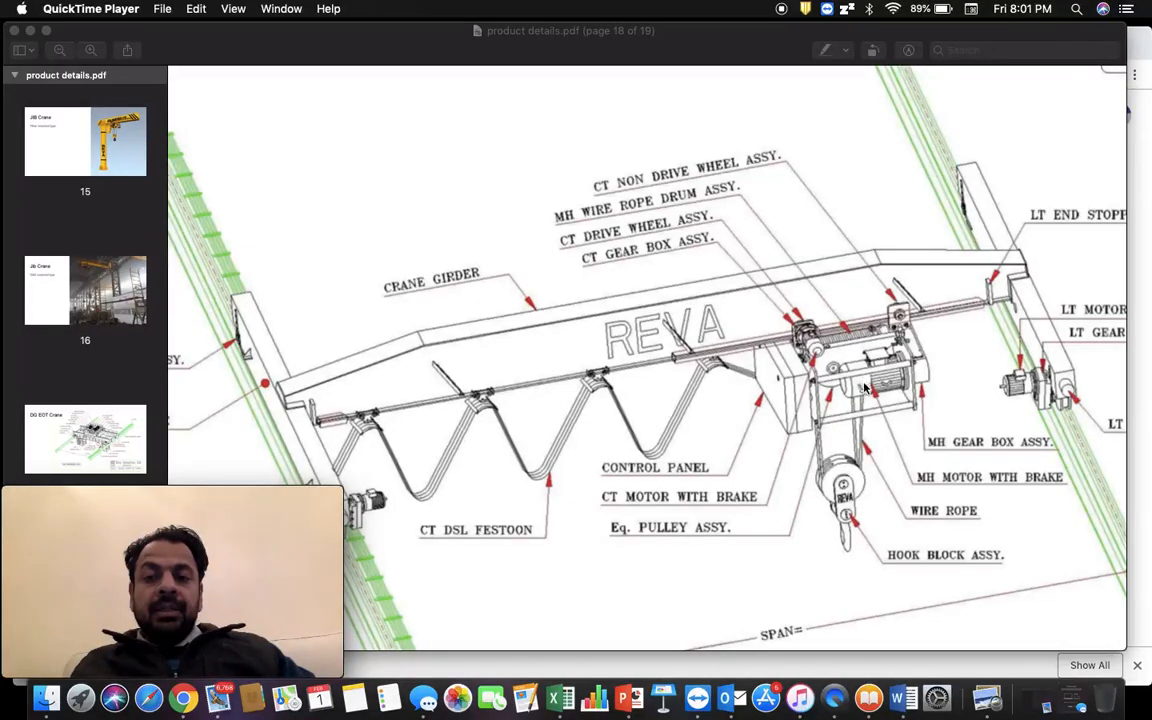
{"action": "mouse_move", "coordinate": [850, 496]}
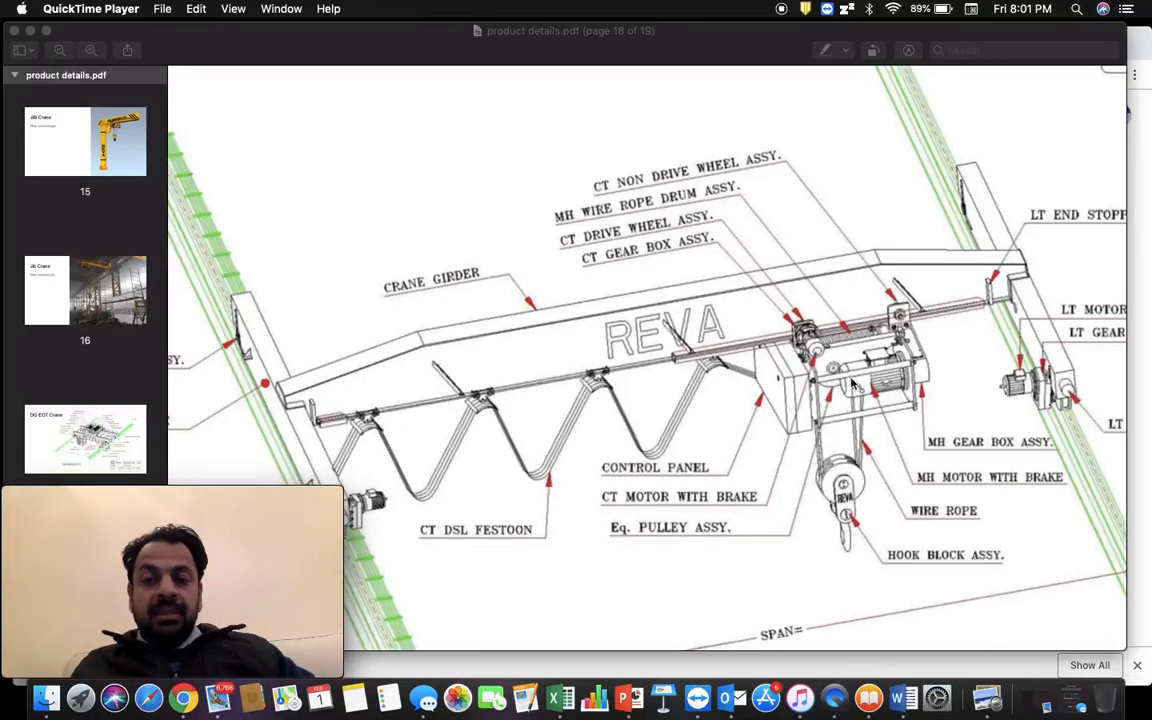
{"action": "mouse_move", "coordinate": [840, 360]}
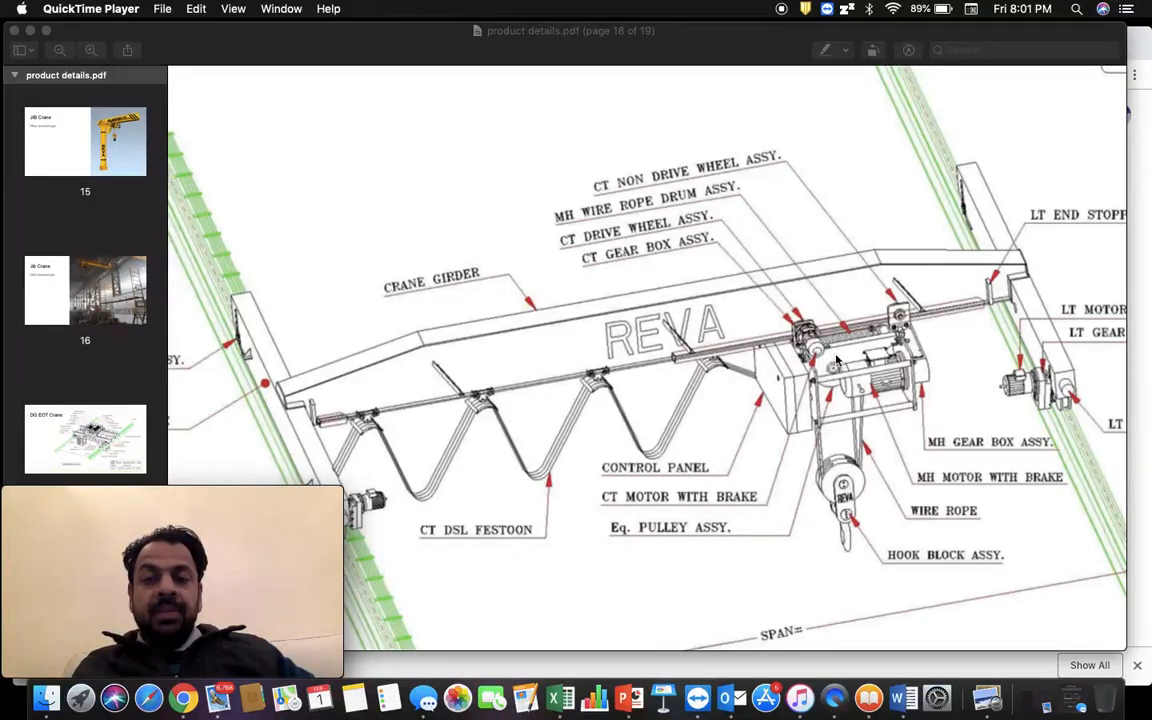
{"action": "mouse_move", "coordinate": [836, 516]}
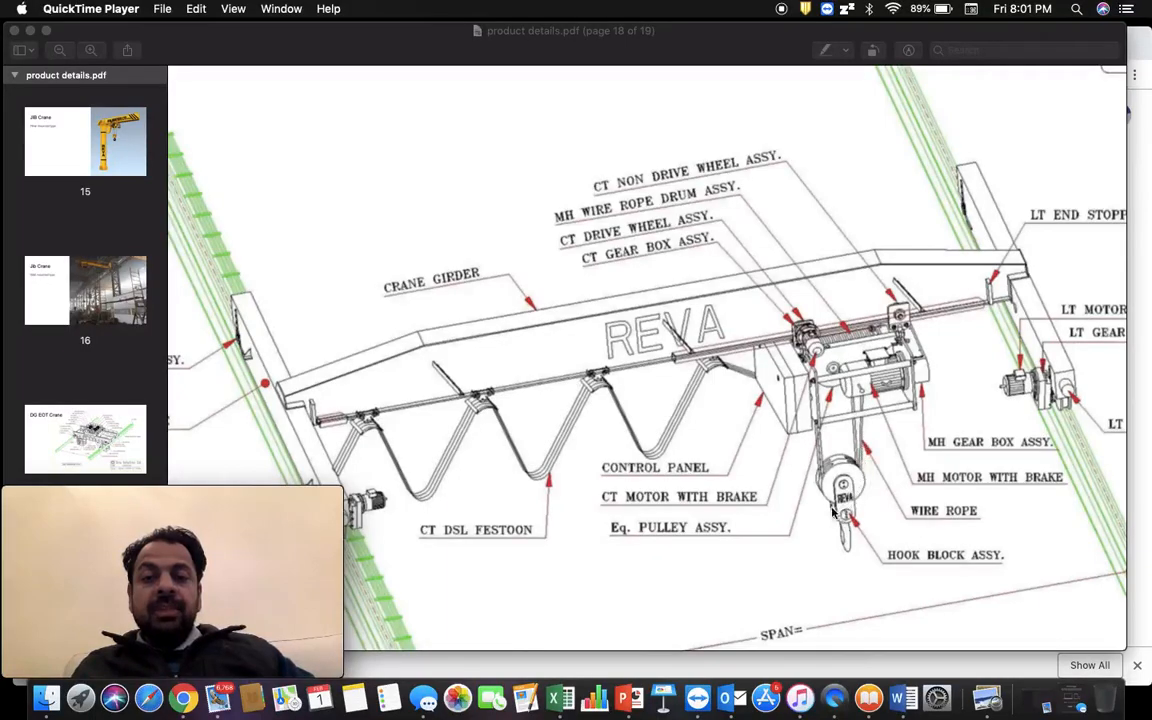
{"action": "mouse_move", "coordinate": [840, 424]}
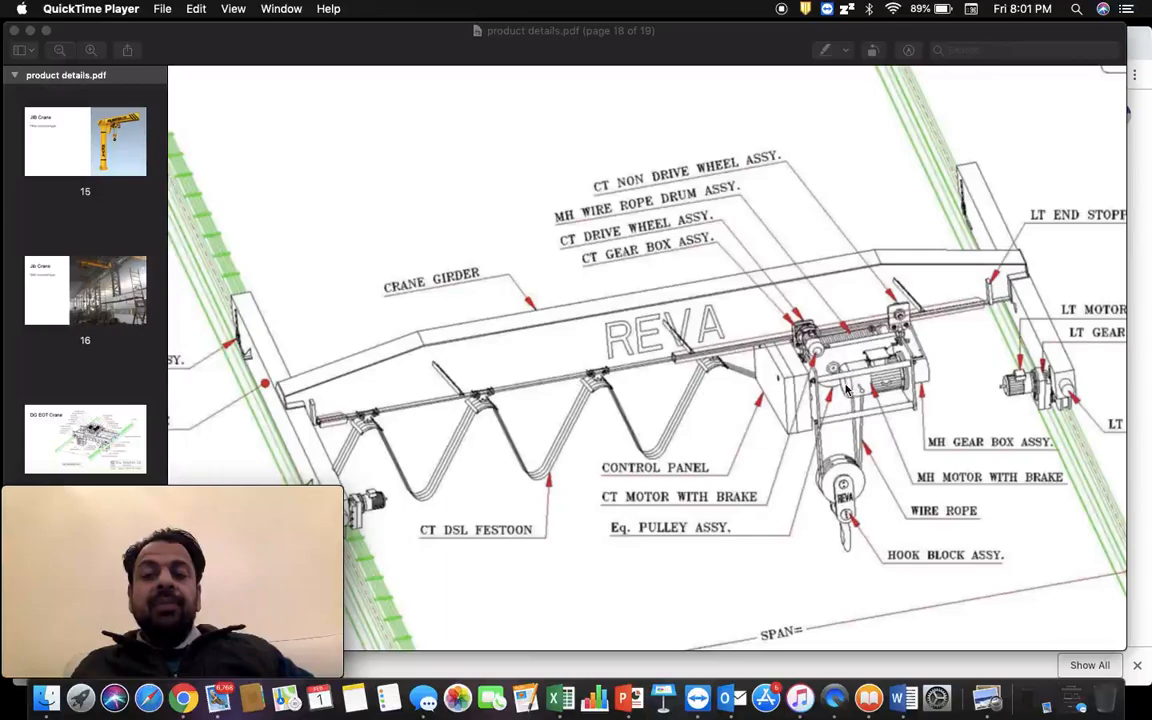
{"action": "mouse_move", "coordinate": [844, 364]}
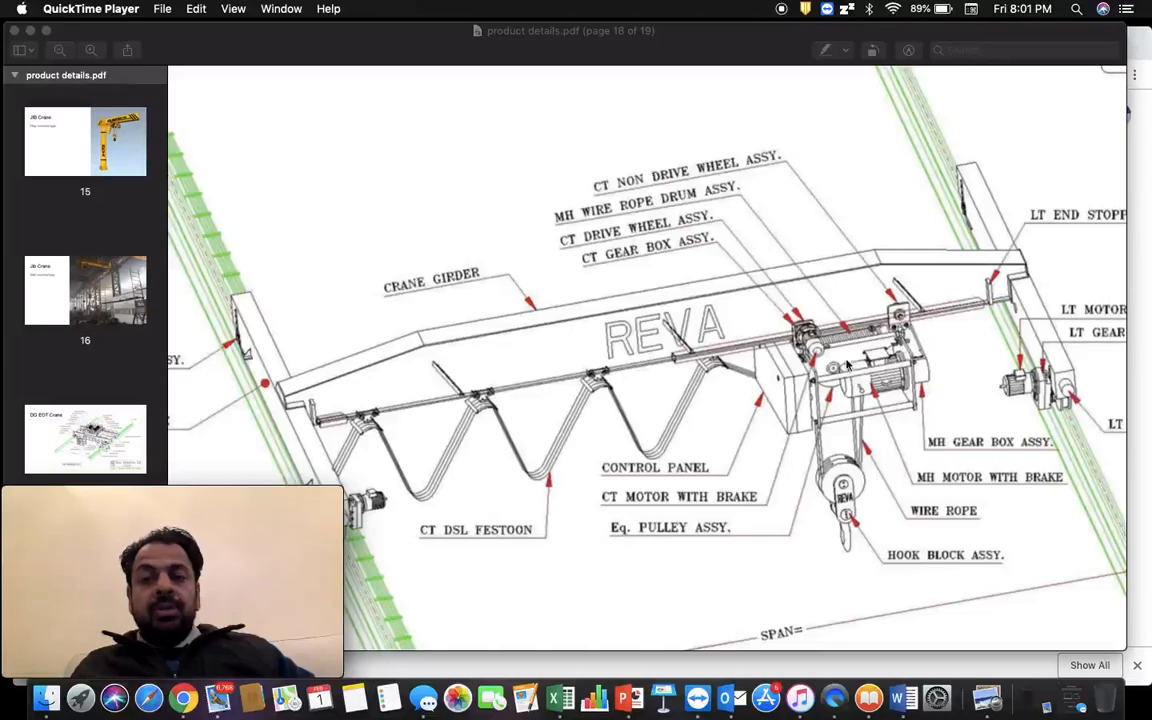
{"action": "mouse_move", "coordinate": [860, 360]}
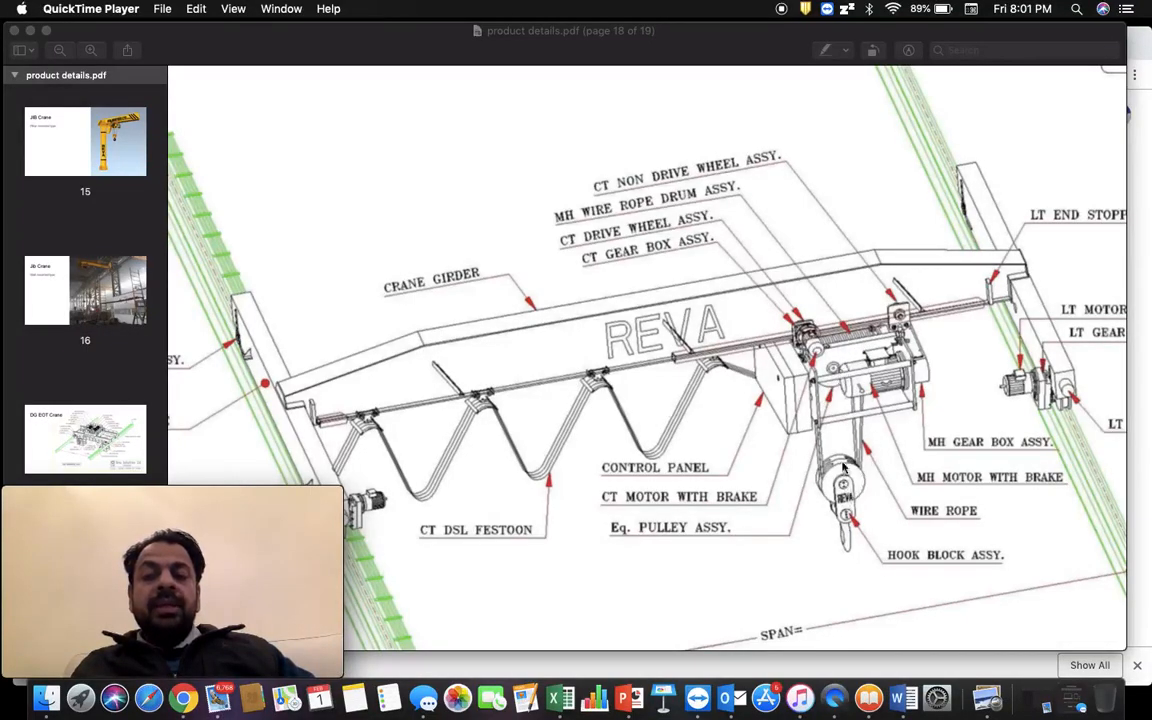
{"action": "mouse_move", "coordinate": [864, 508]}
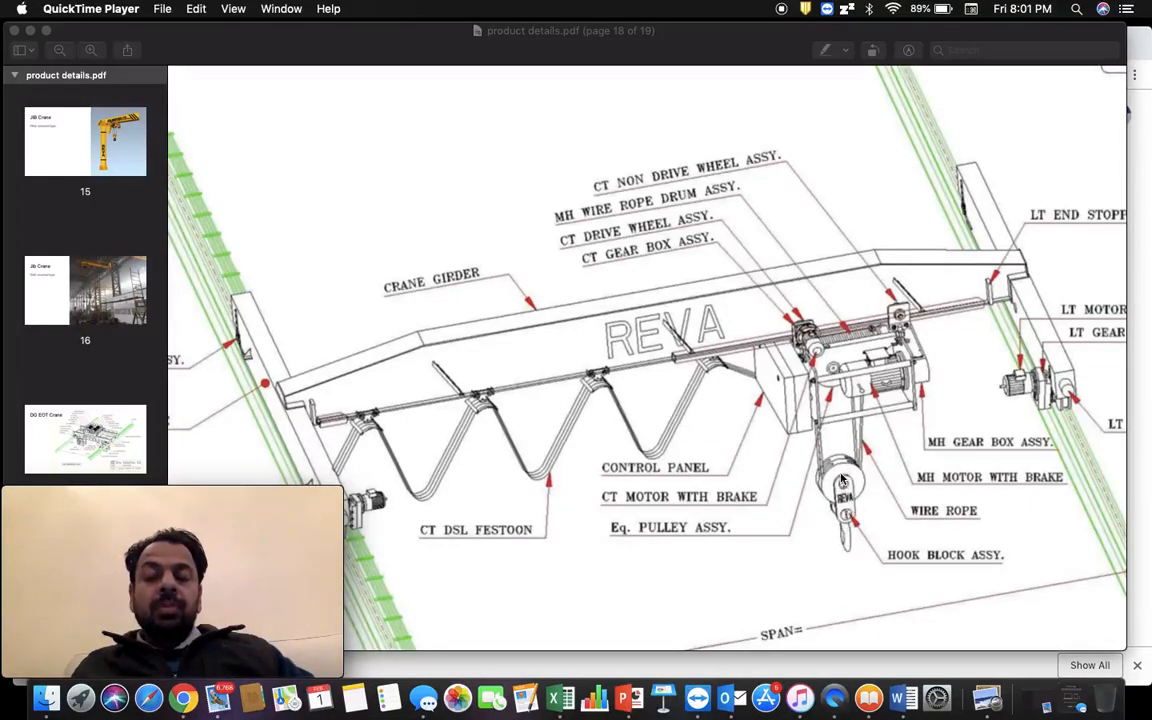
{"action": "mouse_move", "coordinate": [900, 436]}
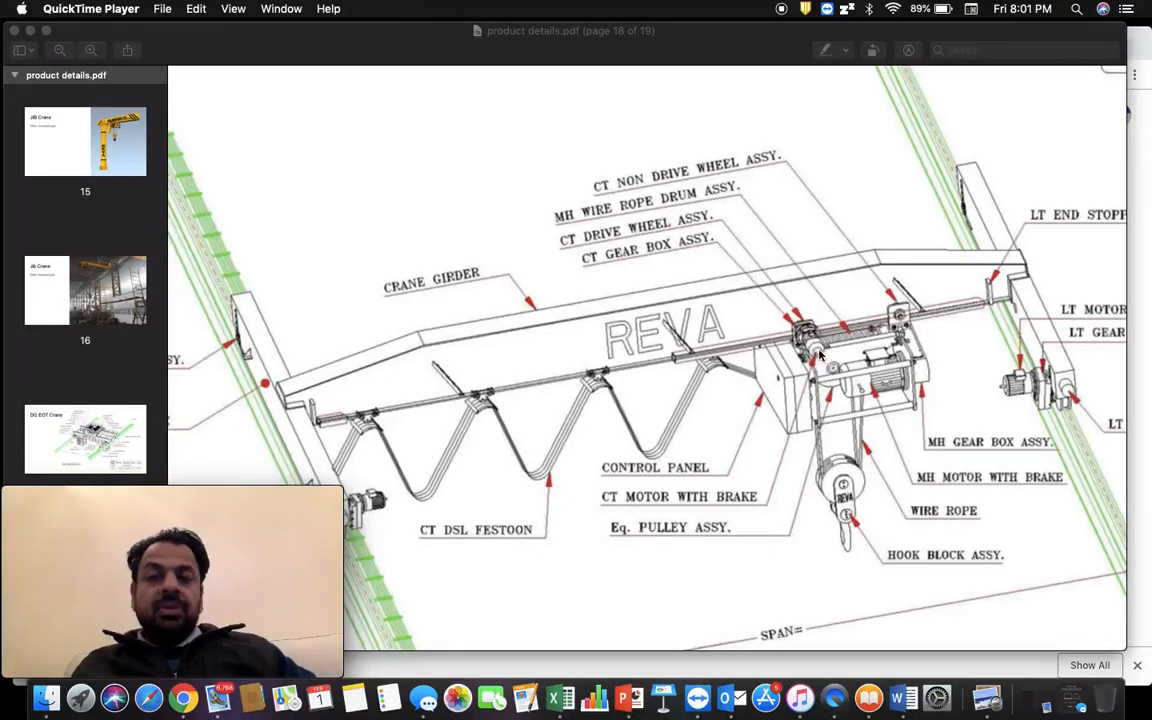
{"action": "mouse_move", "coordinate": [660, 524]}
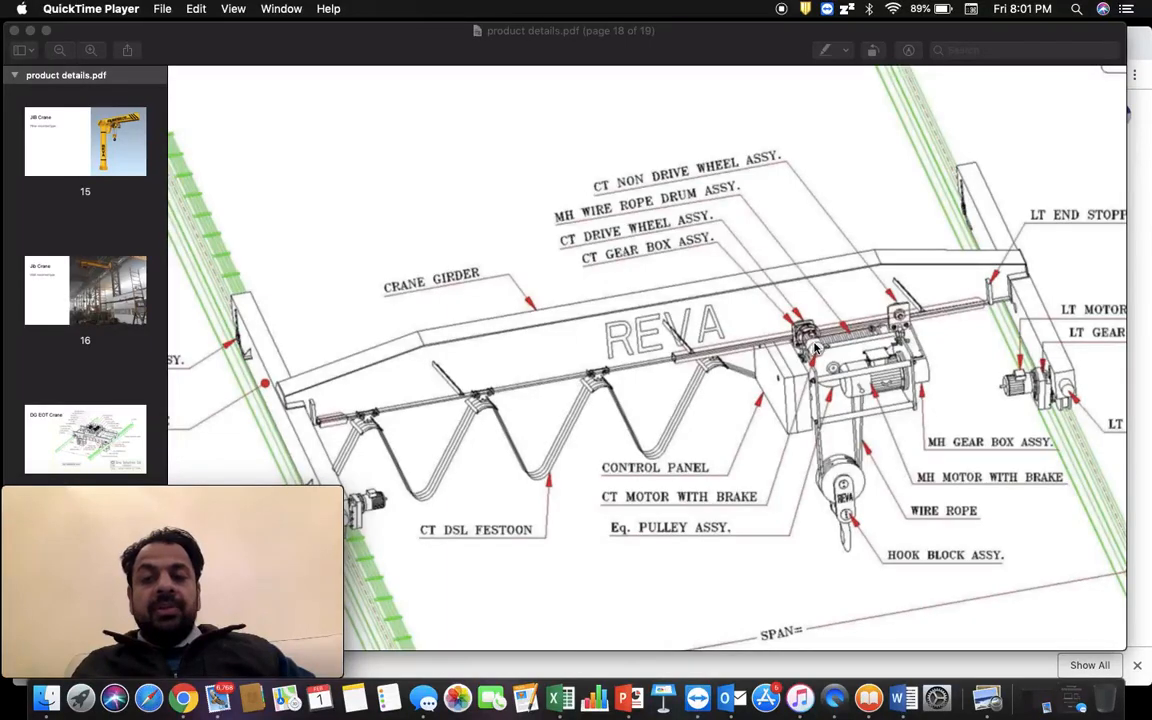
{"action": "mouse_move", "coordinate": [804, 336]}
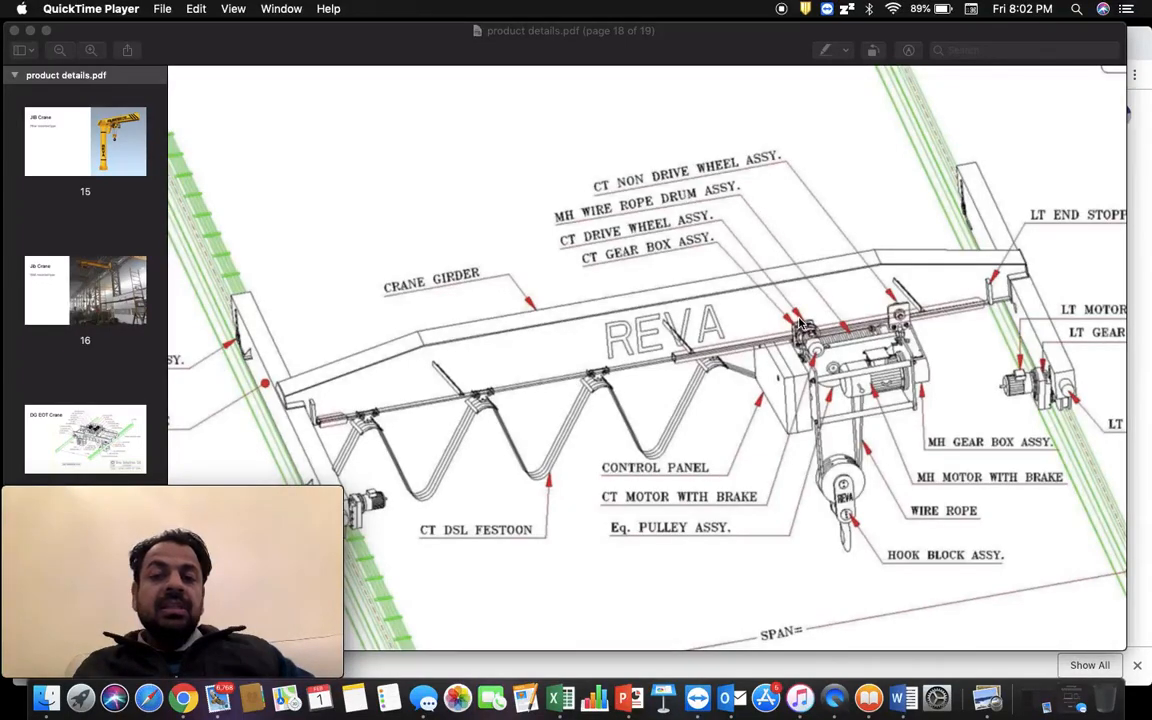
{"action": "mouse_move", "coordinate": [1024, 284]}
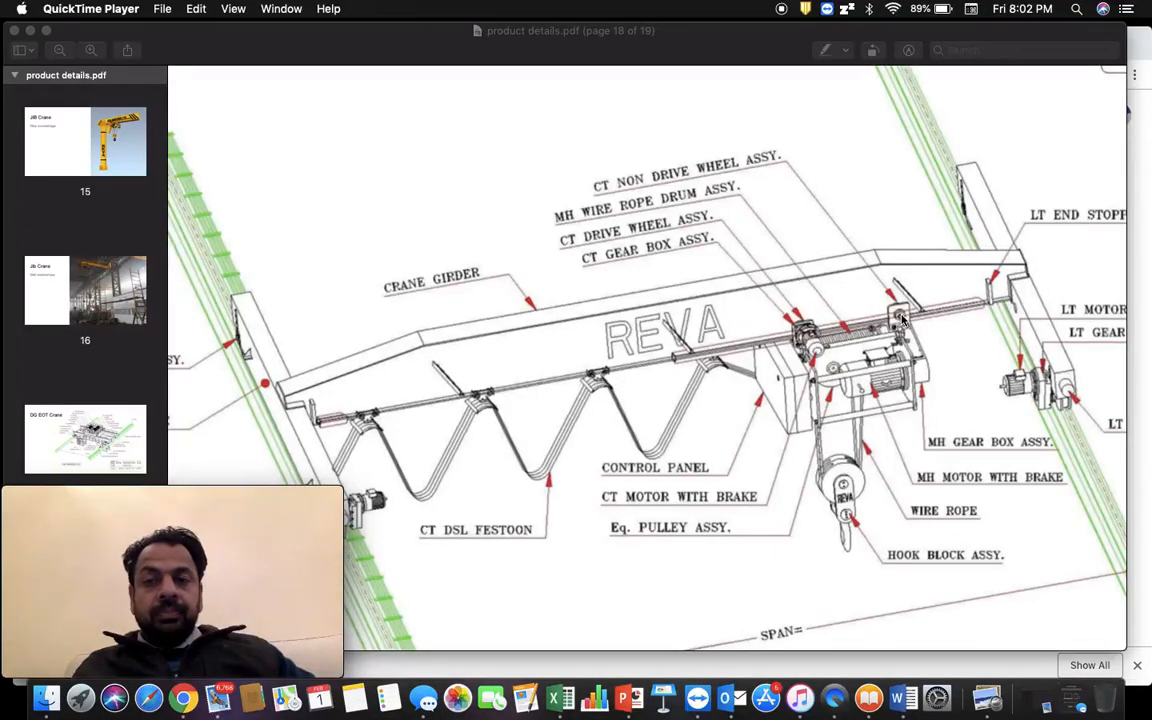
{"action": "scroll", "scroll_direction": "down", "scroll_amount": 3}
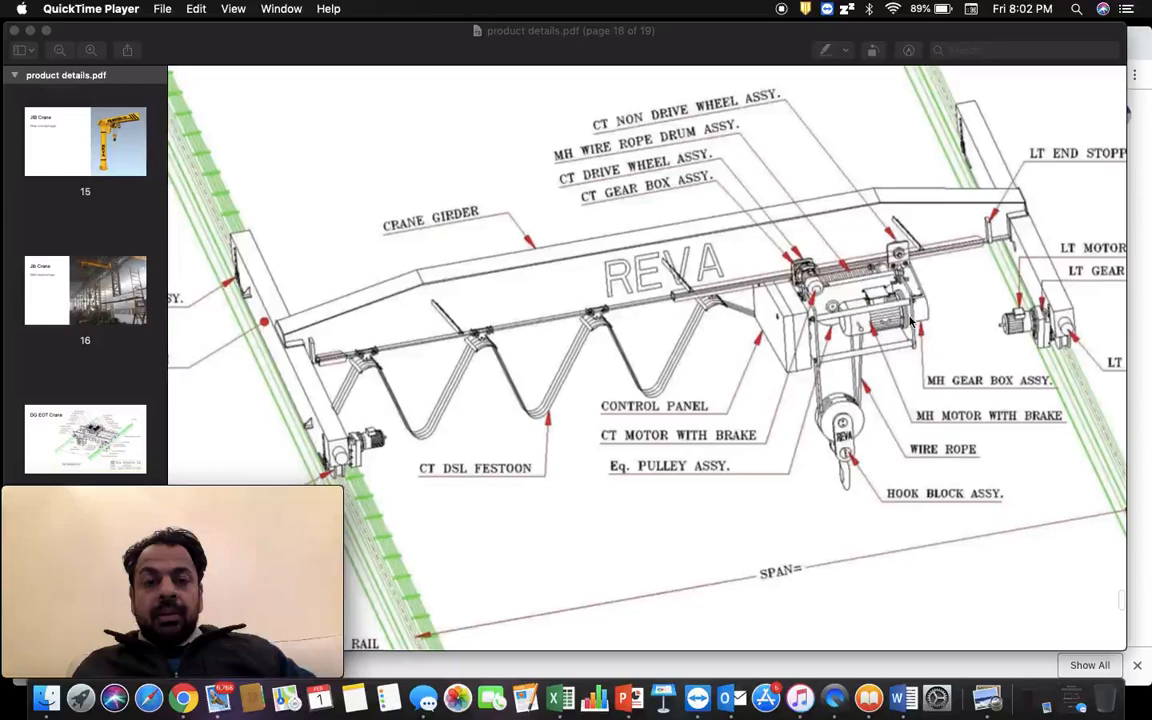
{"action": "scroll", "scroll_direction": "down", "scroll_amount": 3}
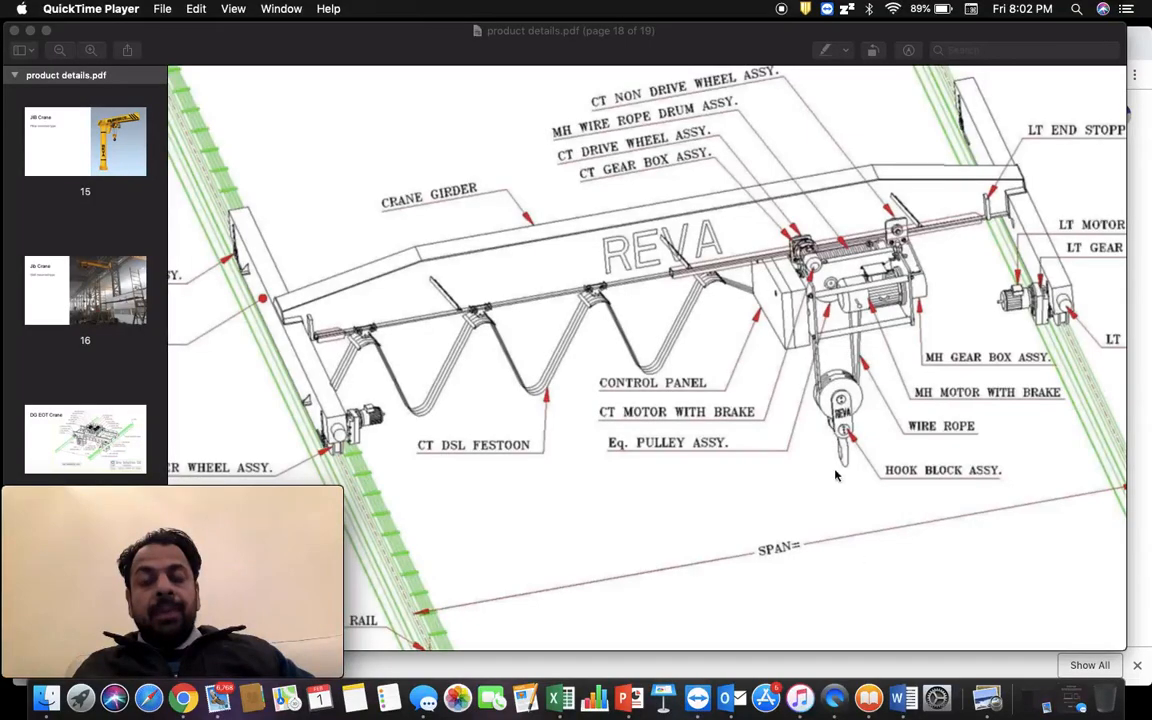
{"action": "mouse_move", "coordinate": [798, 332]}
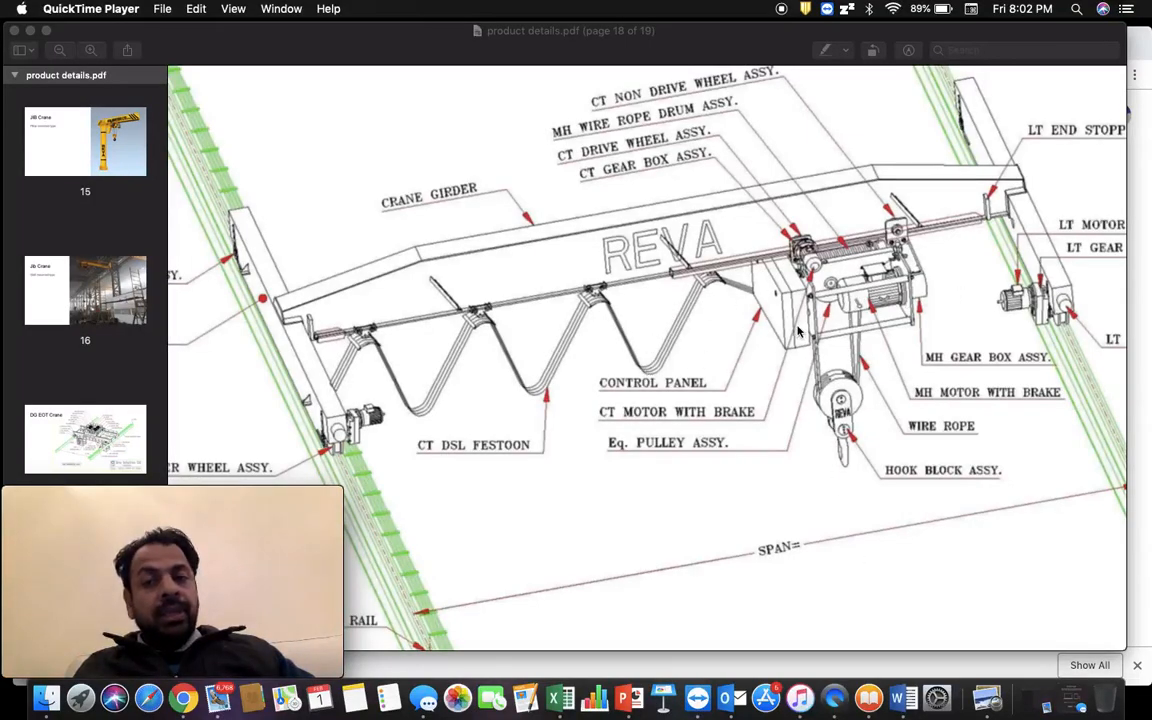
{"action": "mouse_move", "coordinate": [728, 188]}
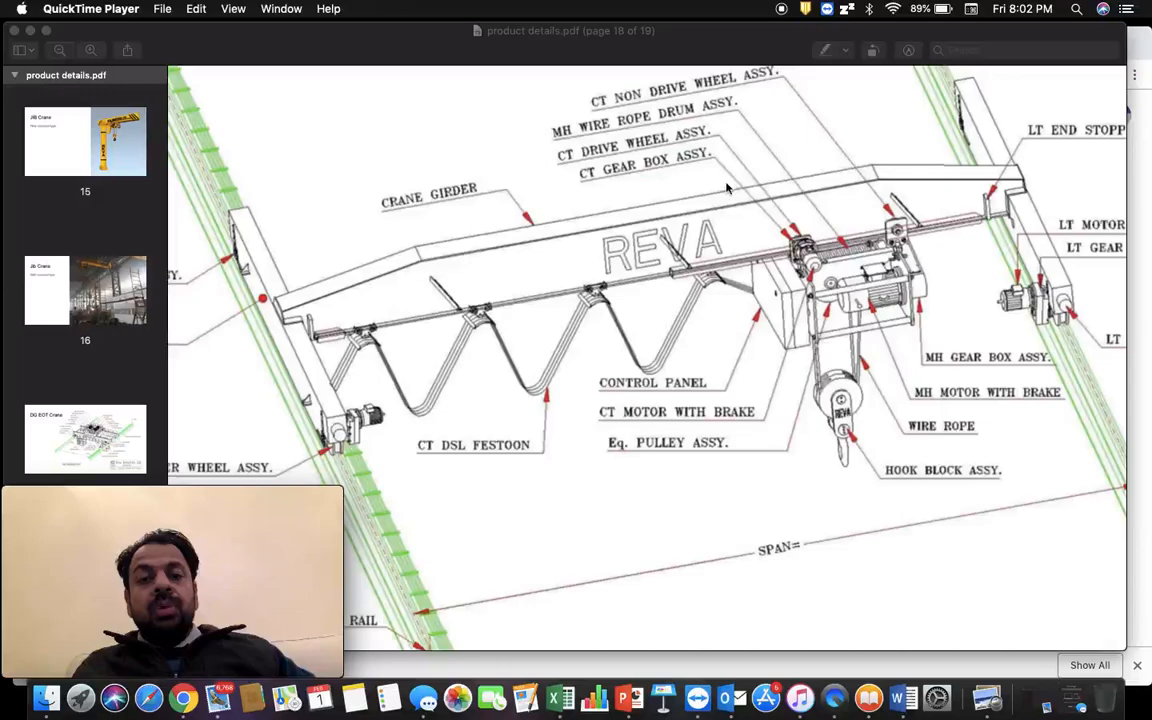
{"action": "mouse_move", "coordinate": [532, 262]}
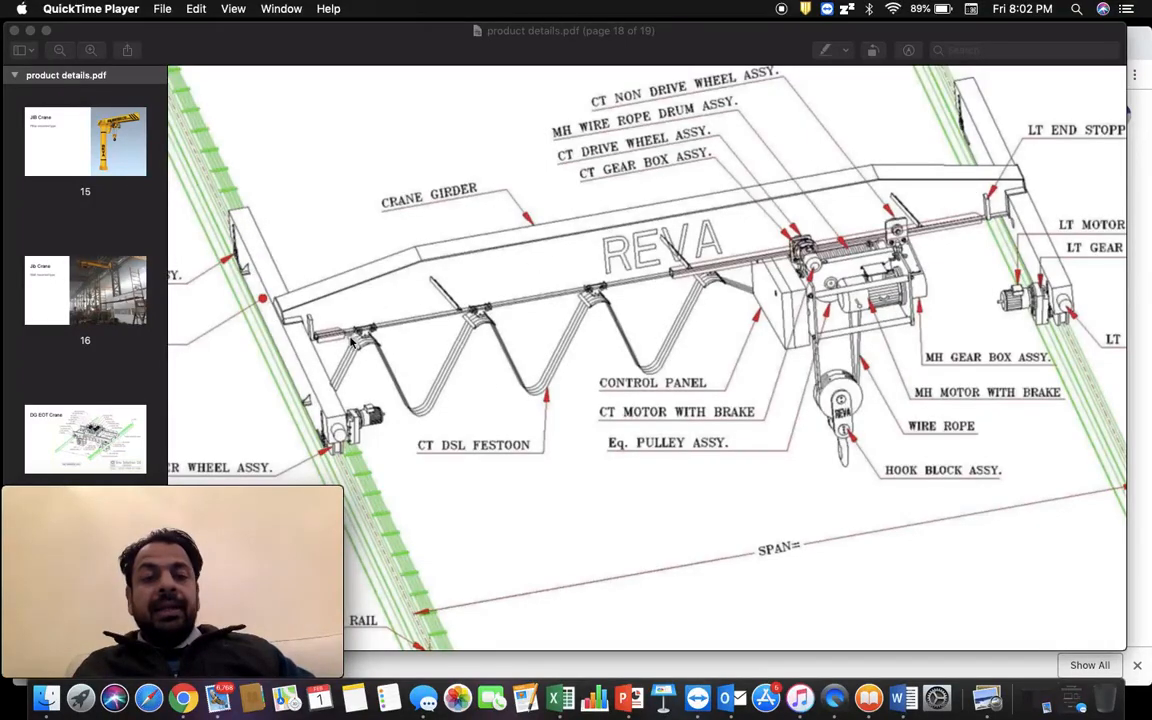
{"action": "mouse_move", "coordinate": [352, 404]}
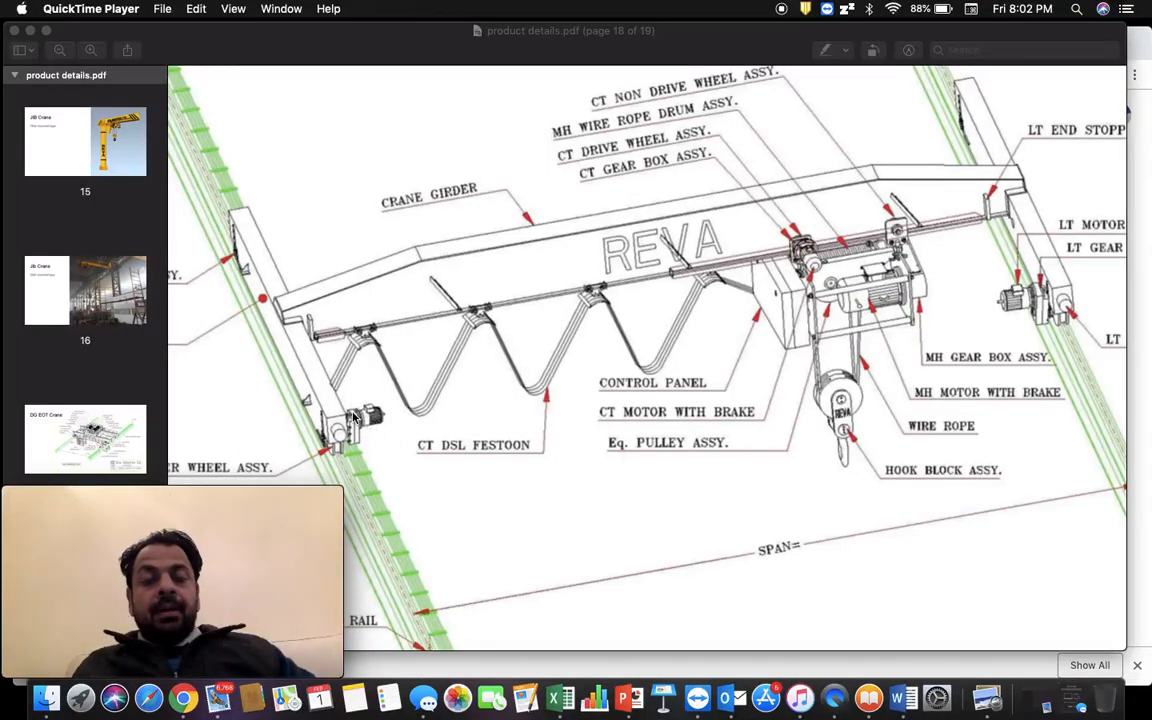
{"action": "mouse_move", "coordinate": [250, 244]}
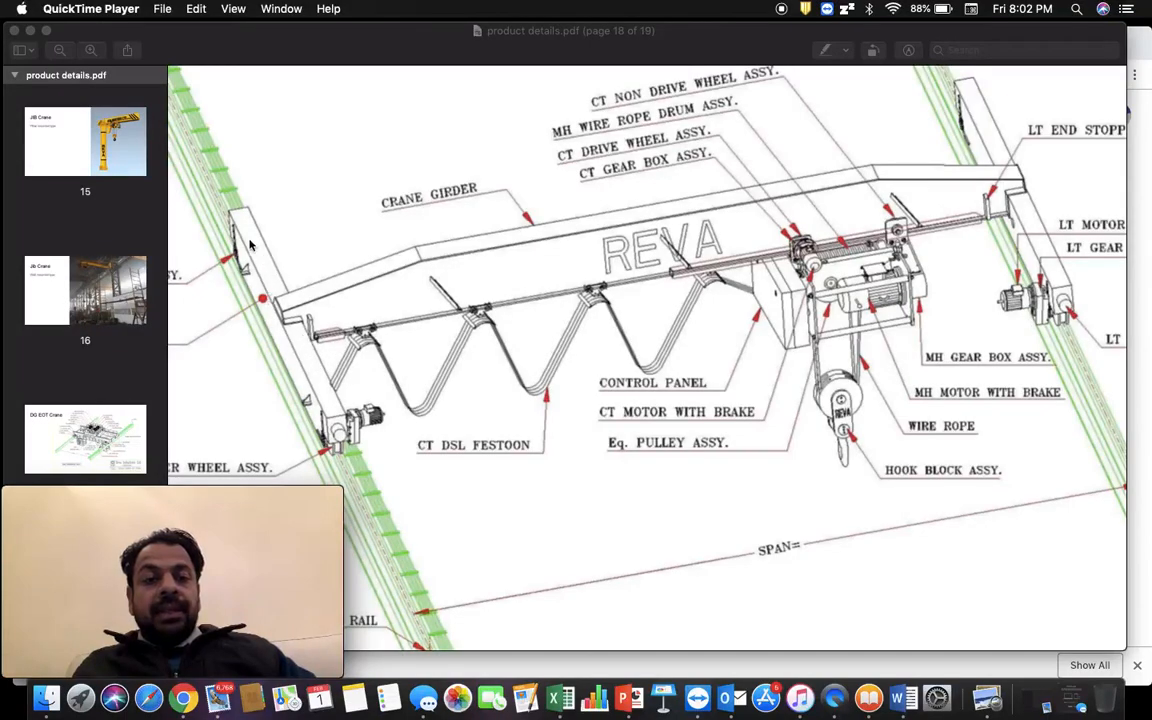
{"action": "mouse_move", "coordinate": [336, 444]}
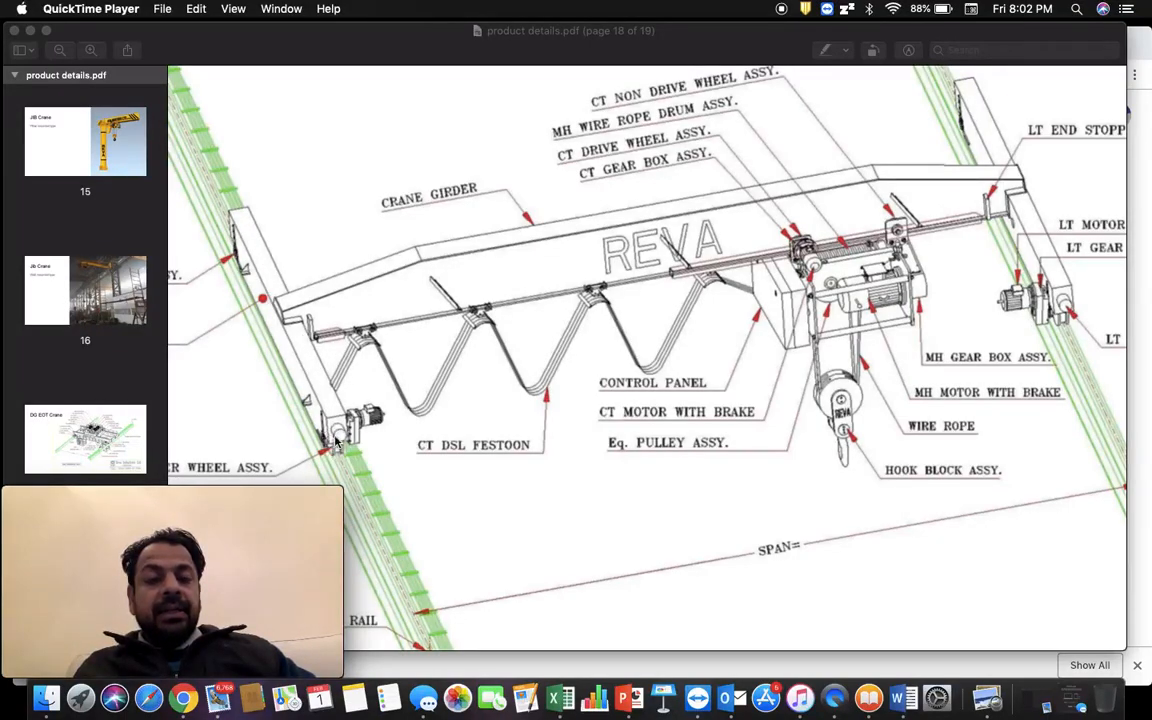
{"action": "mouse_move", "coordinate": [338, 456]}
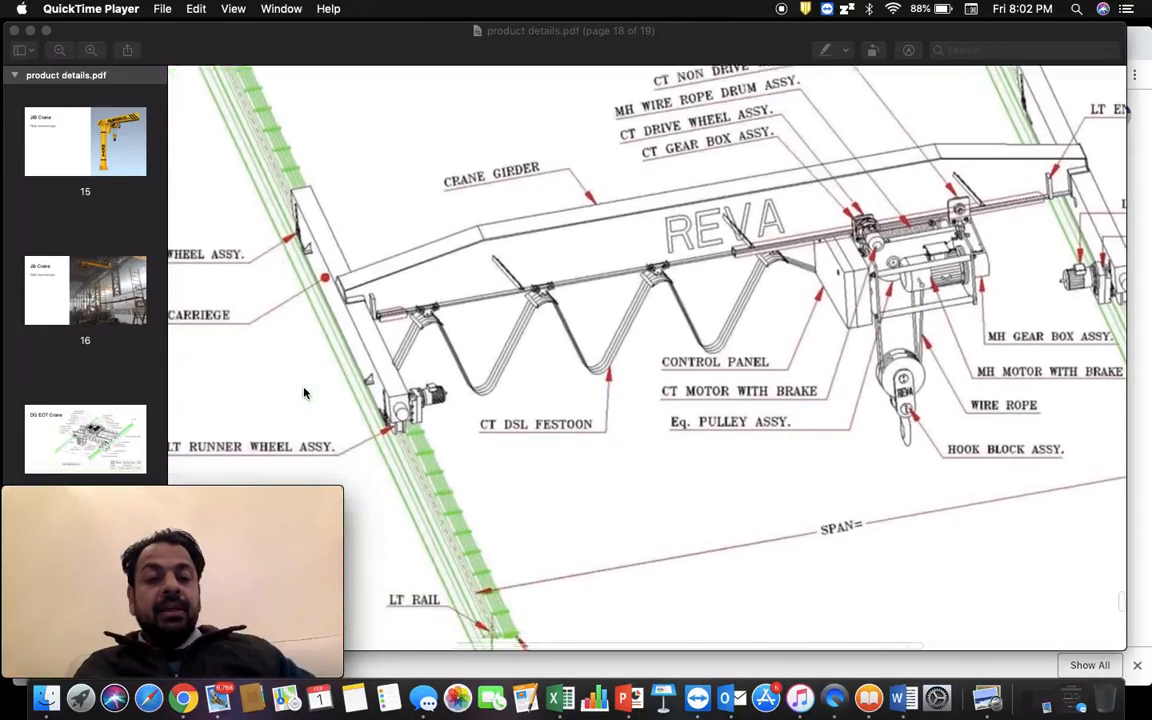
{"action": "scroll", "scroll_direction": "down", "scroll_amount": 3}
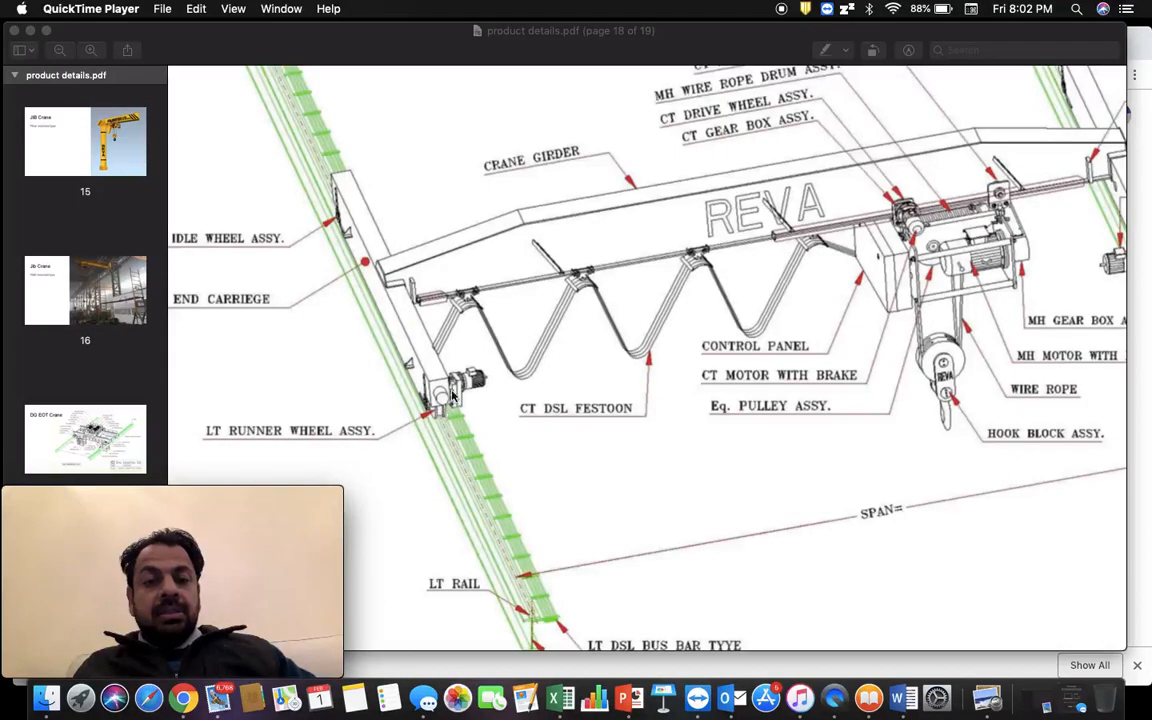
{"action": "mouse_move", "coordinate": [476, 380]}
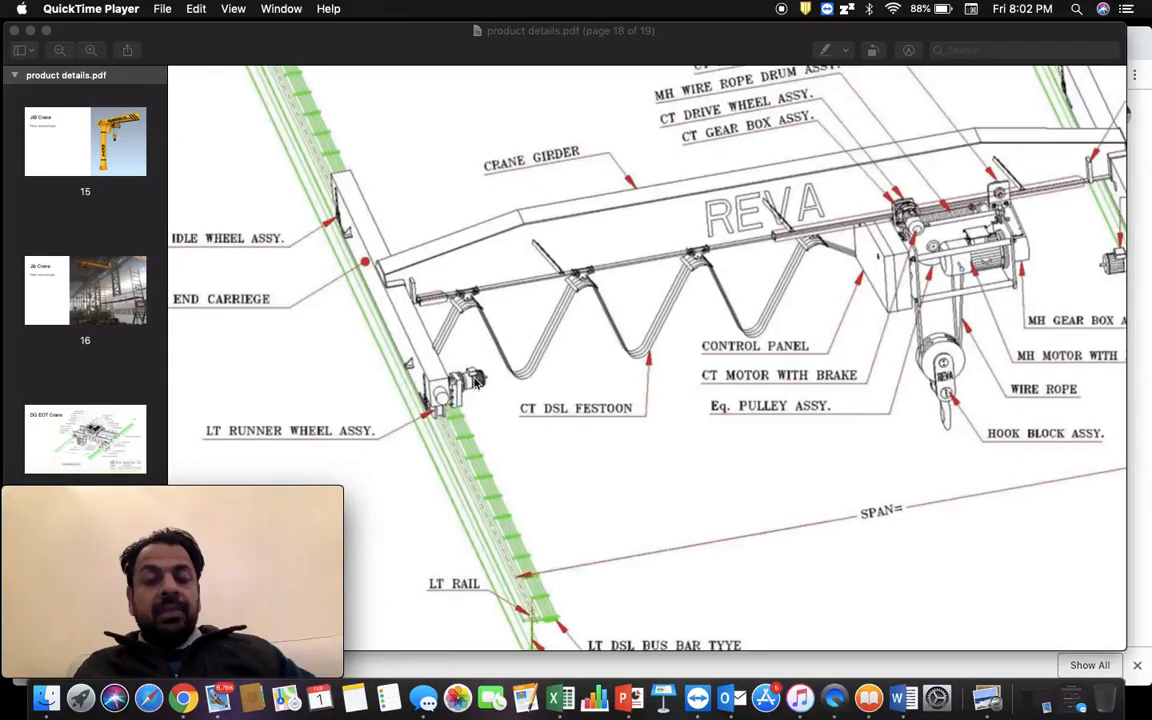
{"action": "mouse_move", "coordinate": [292, 438]}
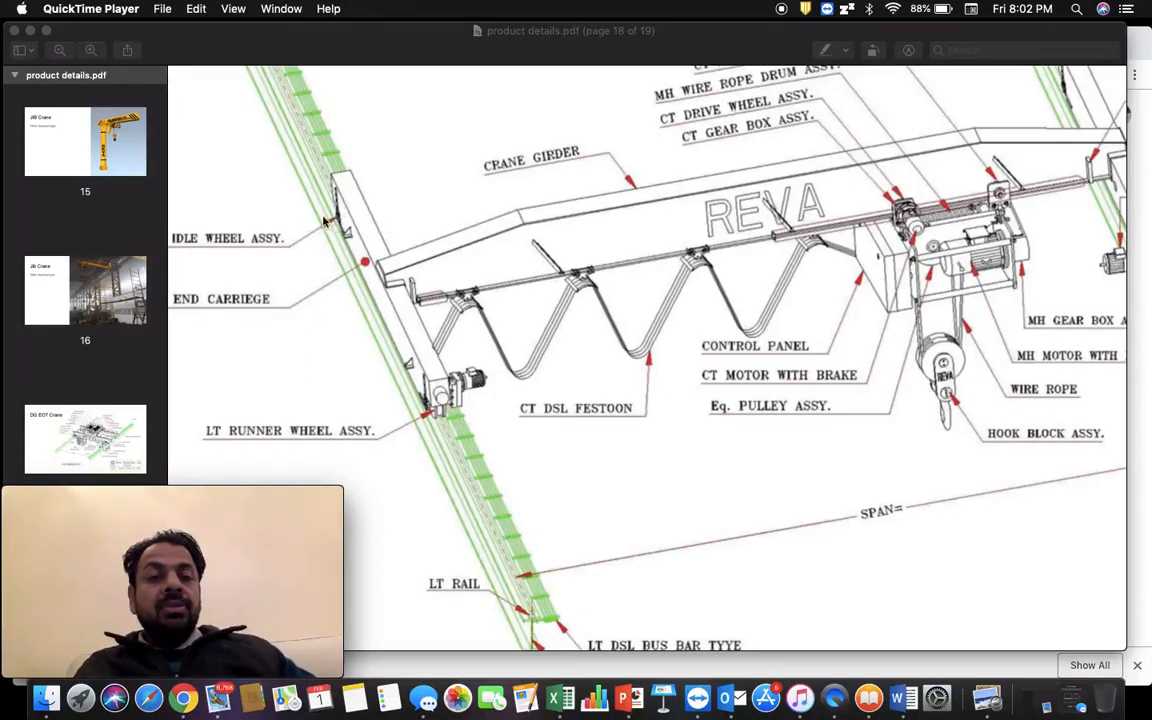
{"action": "mouse_move", "coordinate": [310, 296]}
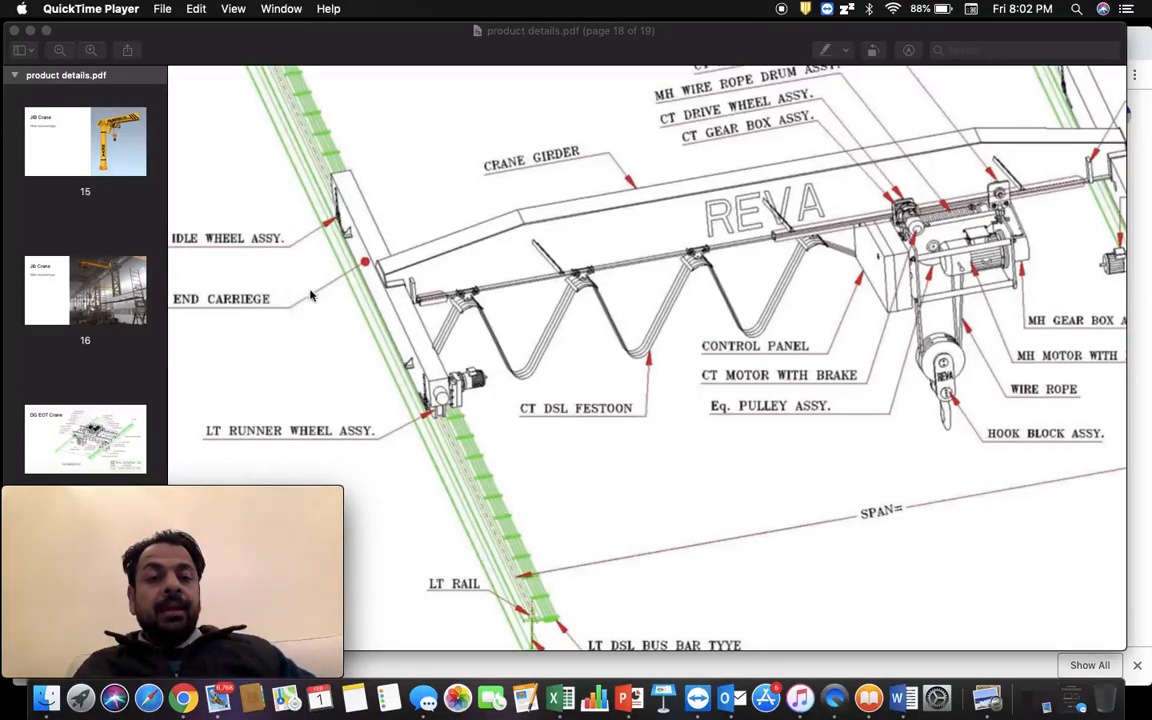
{"action": "mouse_move", "coordinate": [452, 360]}
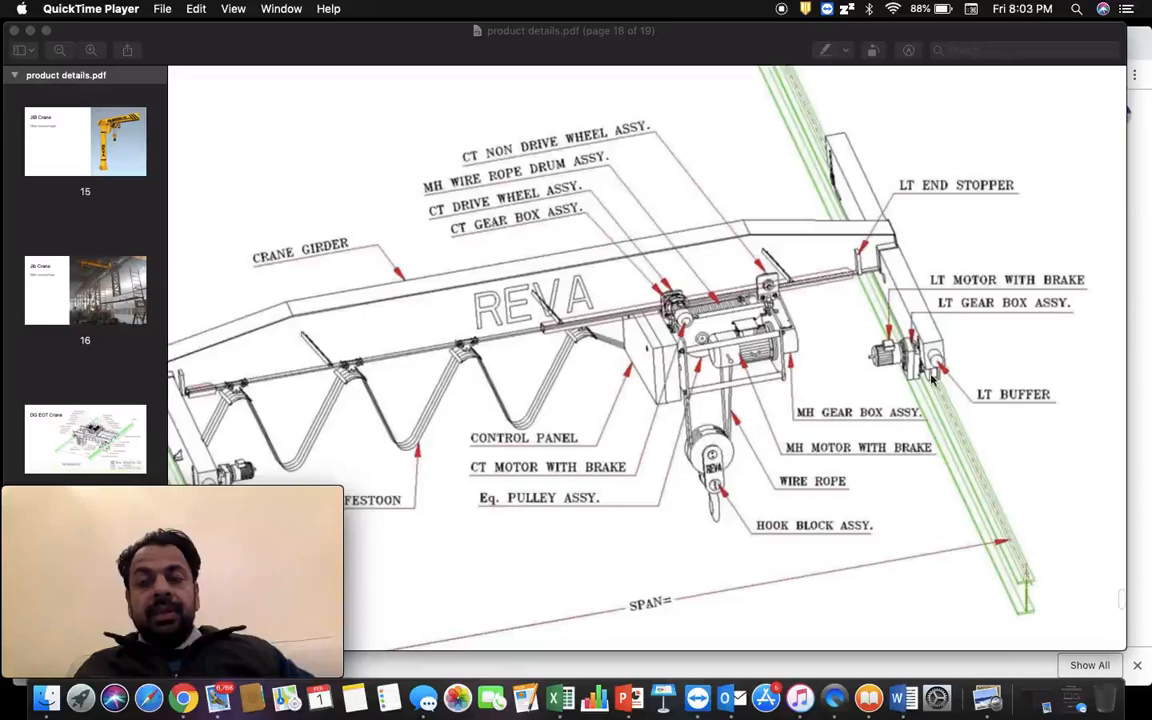
{"action": "mouse_move", "coordinate": [988, 292]}
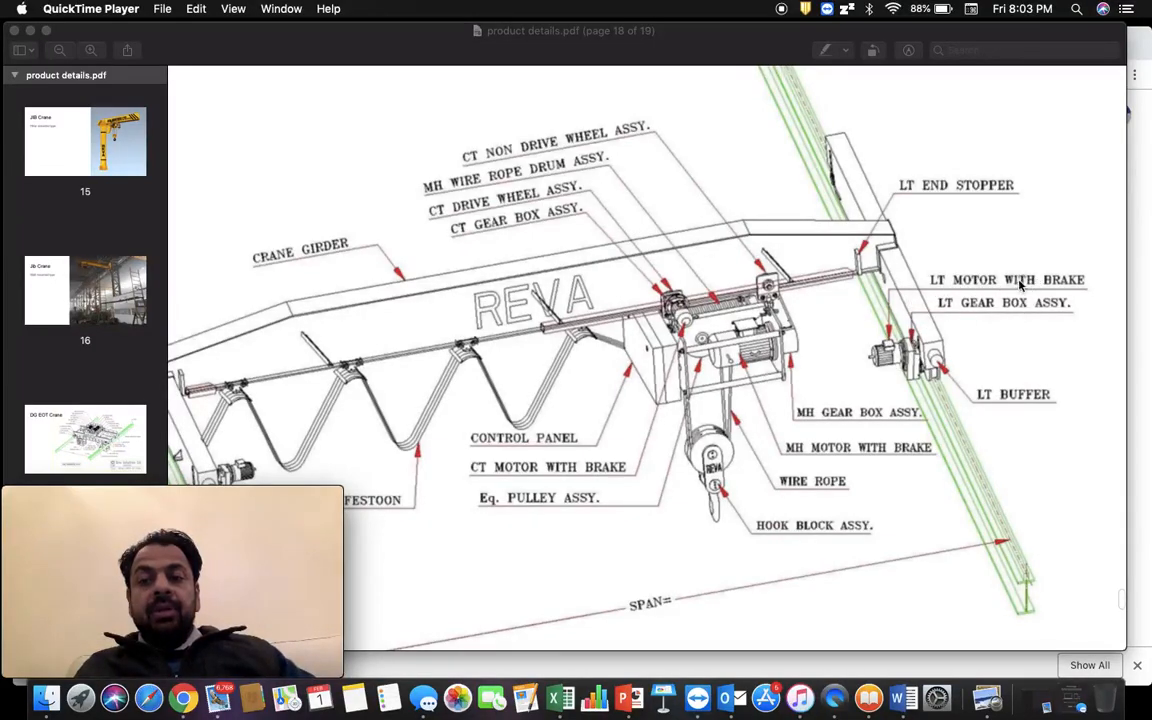
{"action": "mouse_move", "coordinate": [926, 238]}
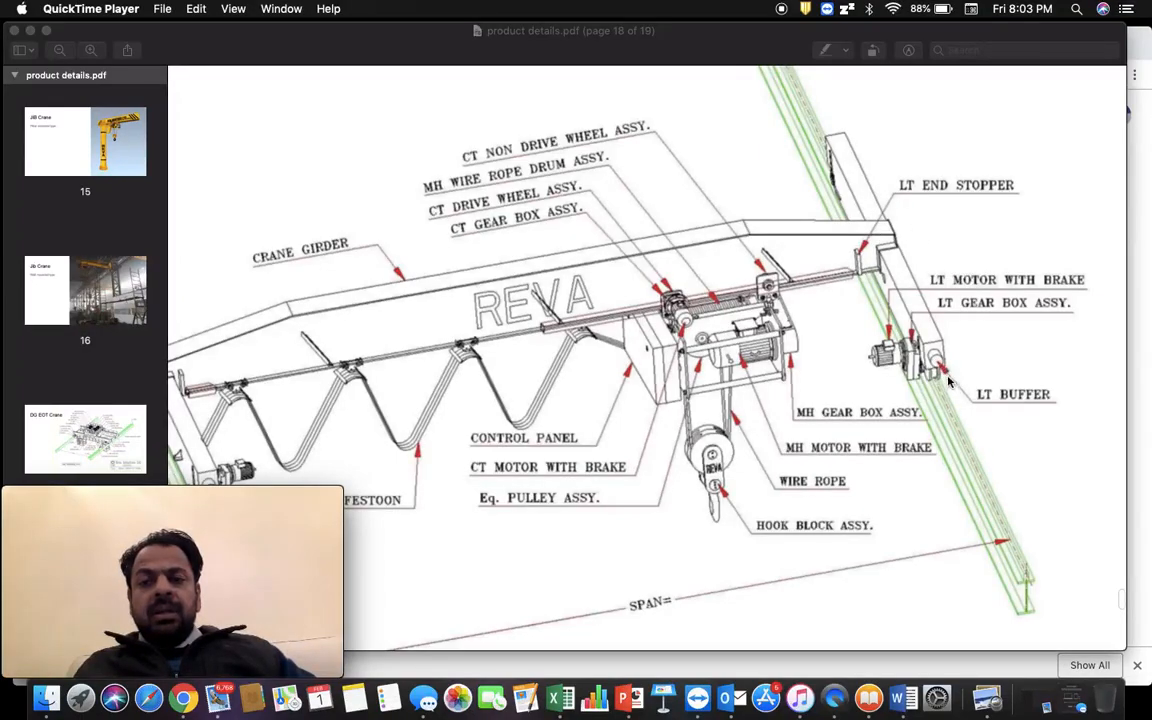
{"action": "mouse_move", "coordinate": [930, 358]}
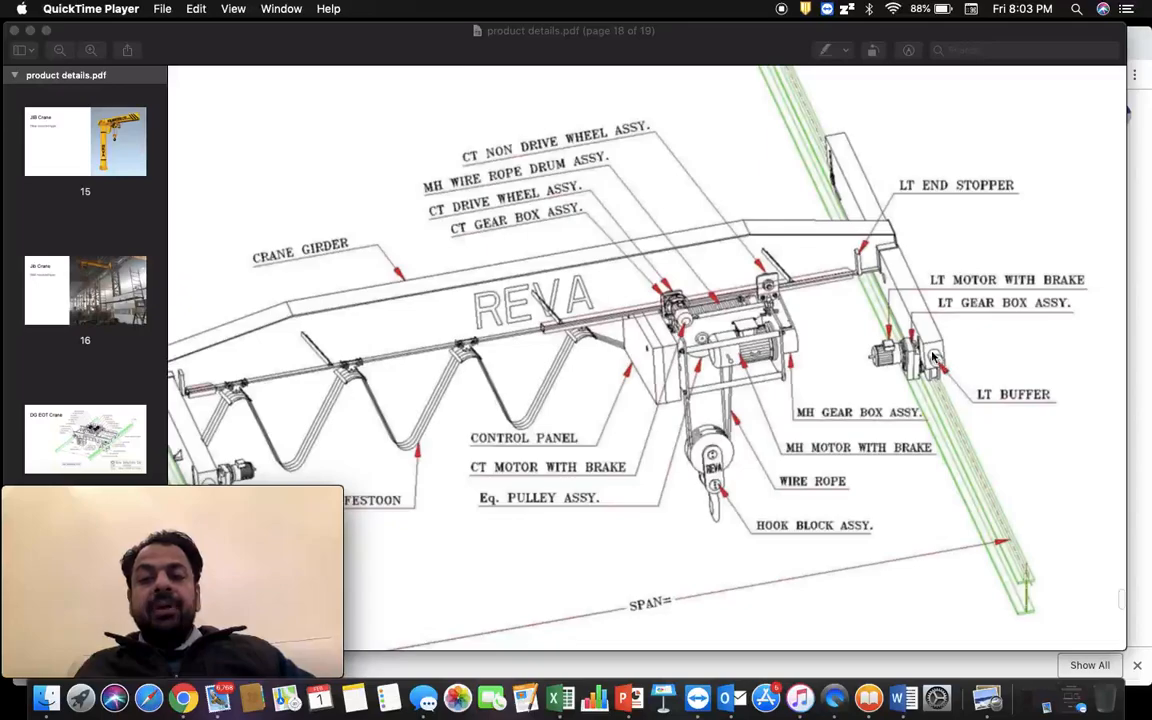
{"action": "mouse_move", "coordinate": [856, 186]}
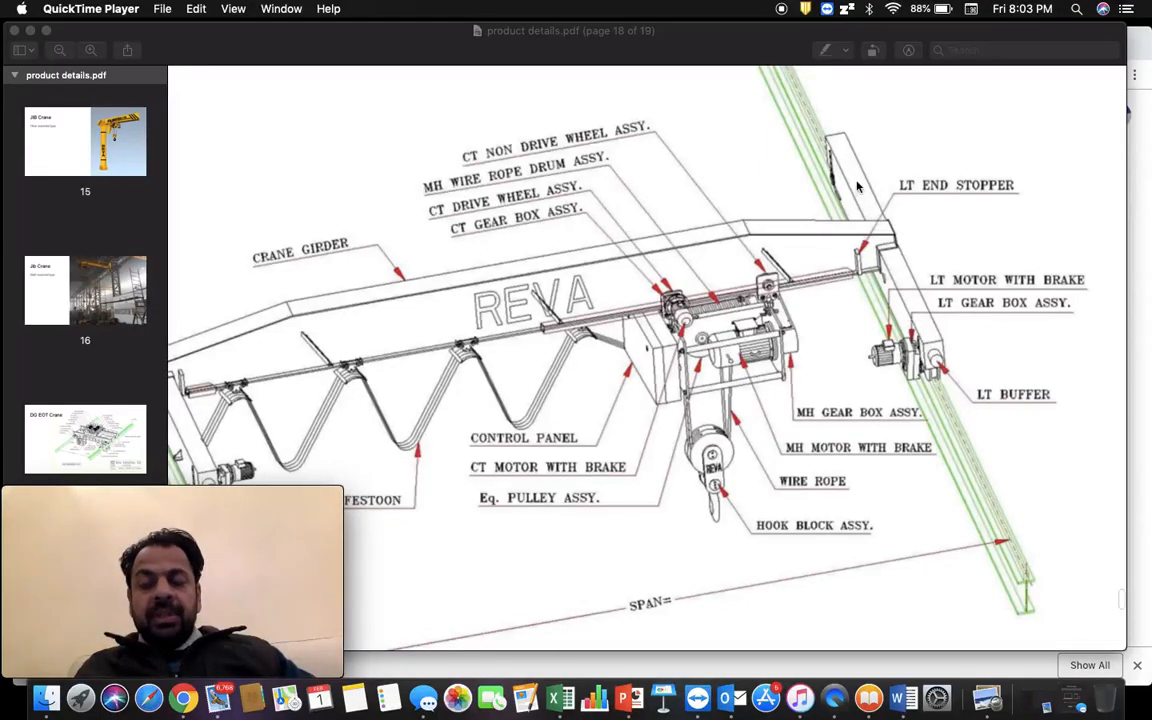
{"action": "mouse_move", "coordinate": [1022, 512]}
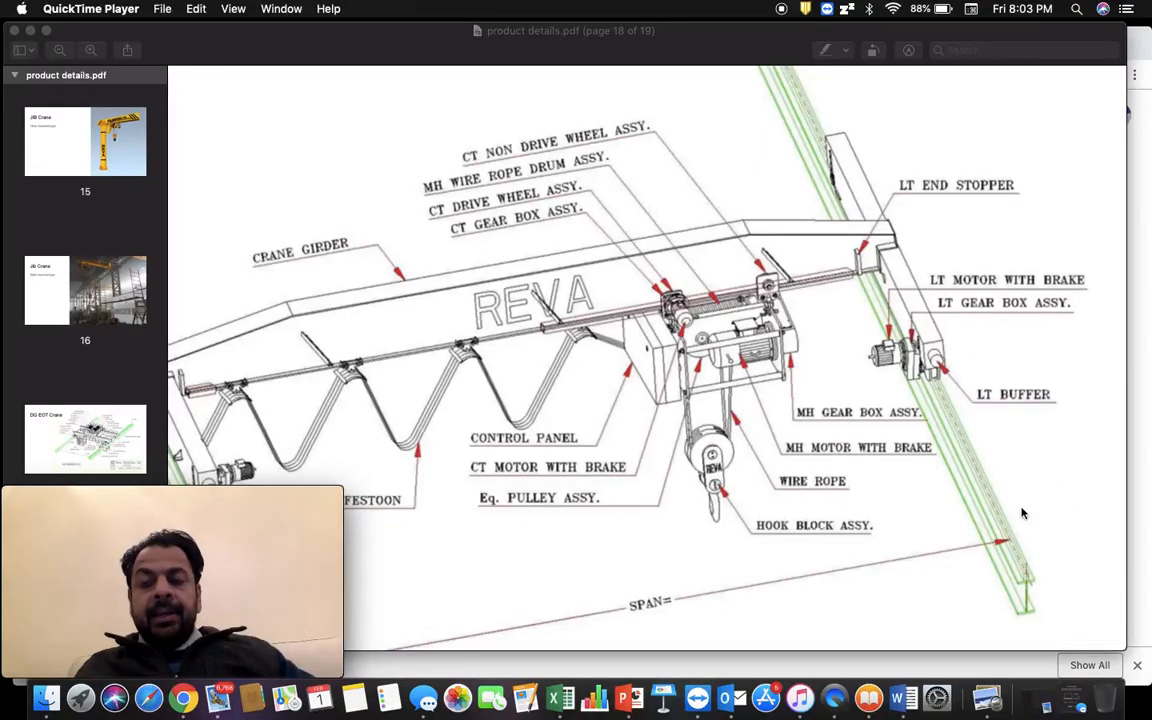
{"action": "mouse_move", "coordinate": [940, 384]}
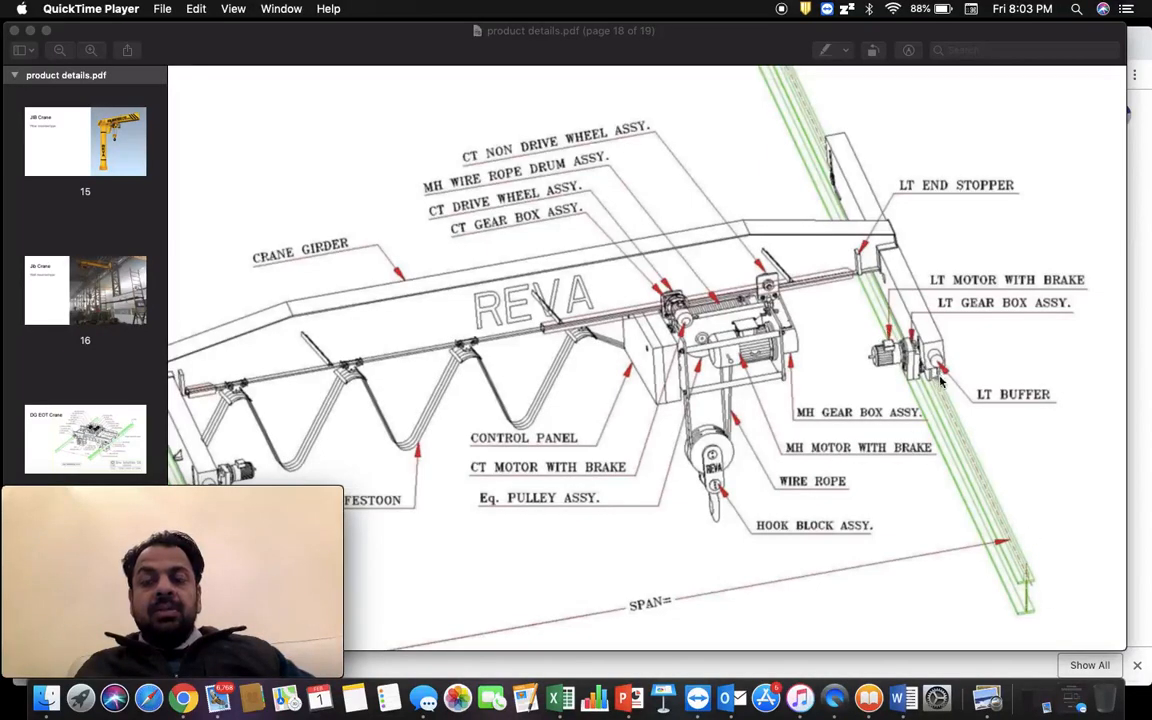
{"action": "mouse_move", "coordinate": [904, 368]}
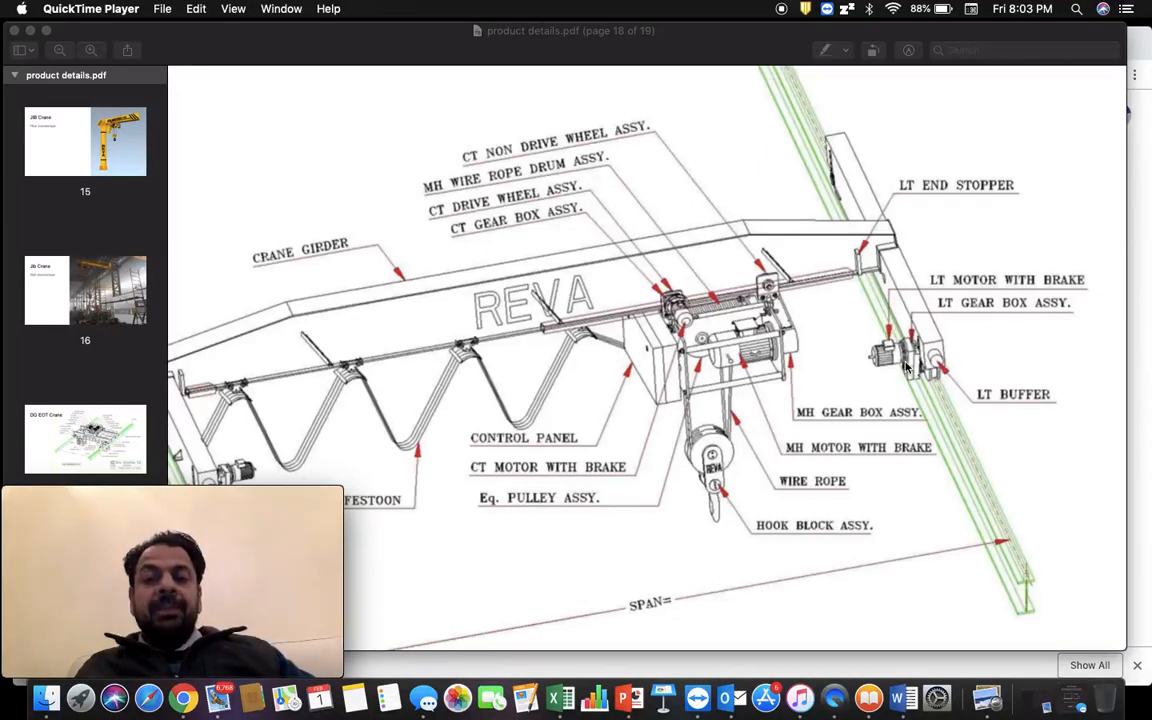
{"action": "mouse_move", "coordinate": [936, 360]}
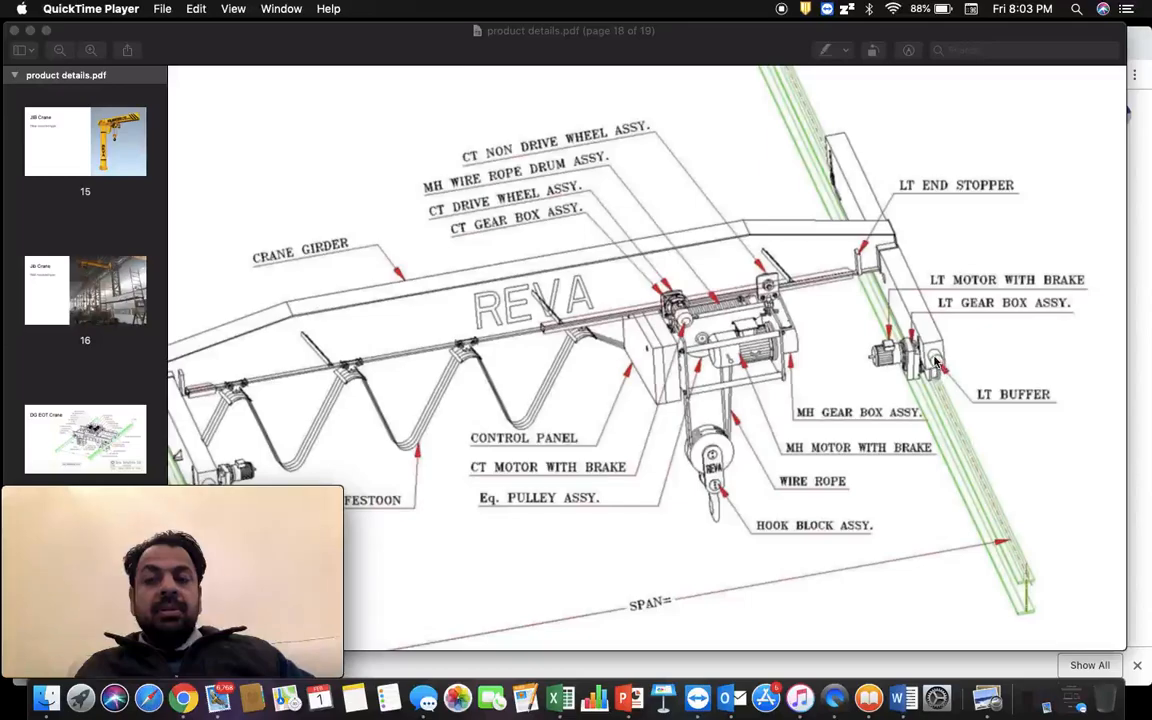
{"action": "mouse_move", "coordinate": [940, 364]}
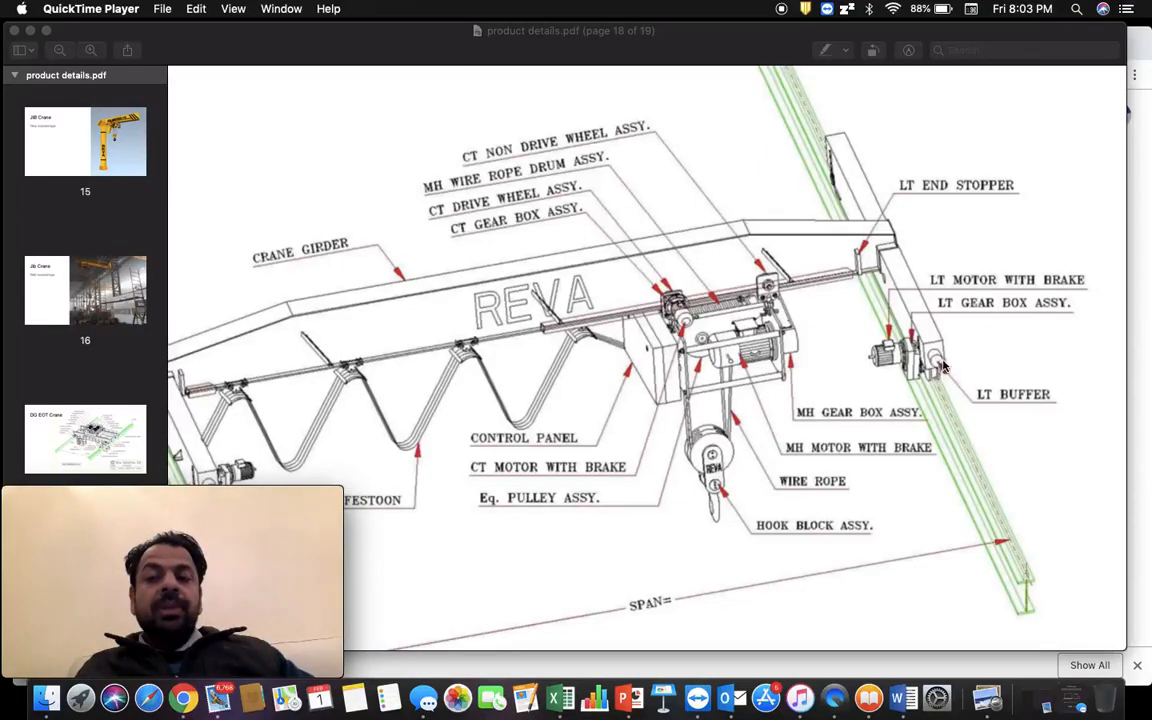
{"action": "mouse_move", "coordinate": [824, 338]}
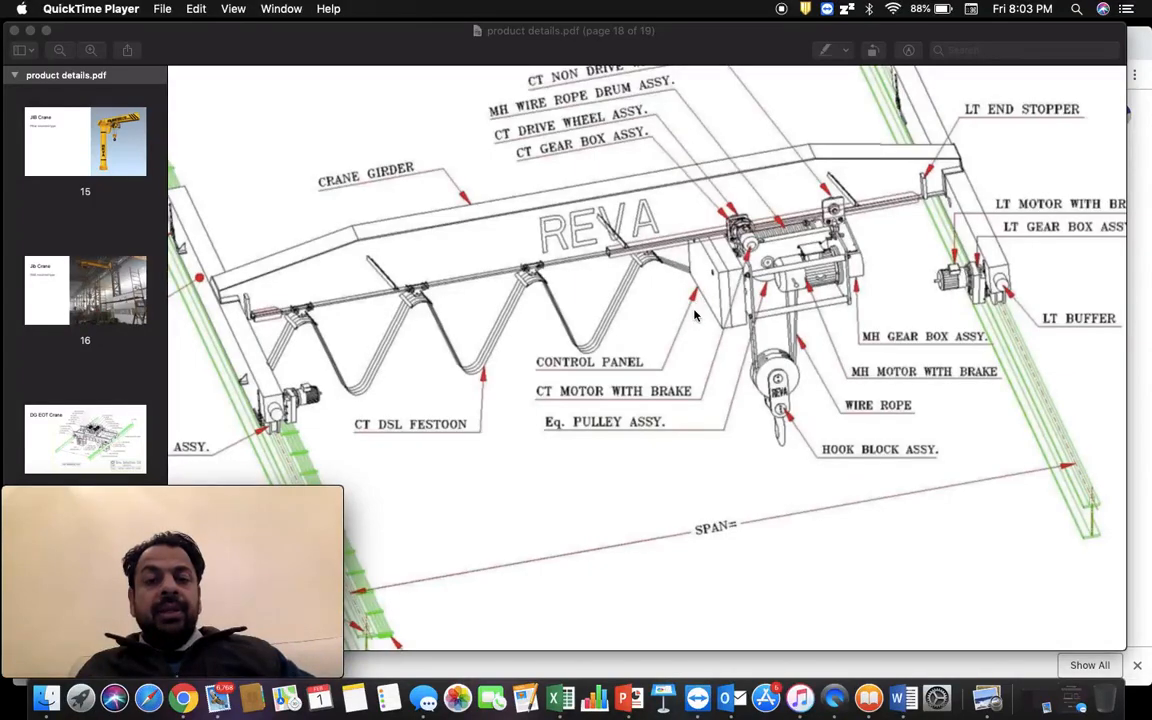
{"action": "scroll", "scroll_direction": "down", "scroll_amount": 3}
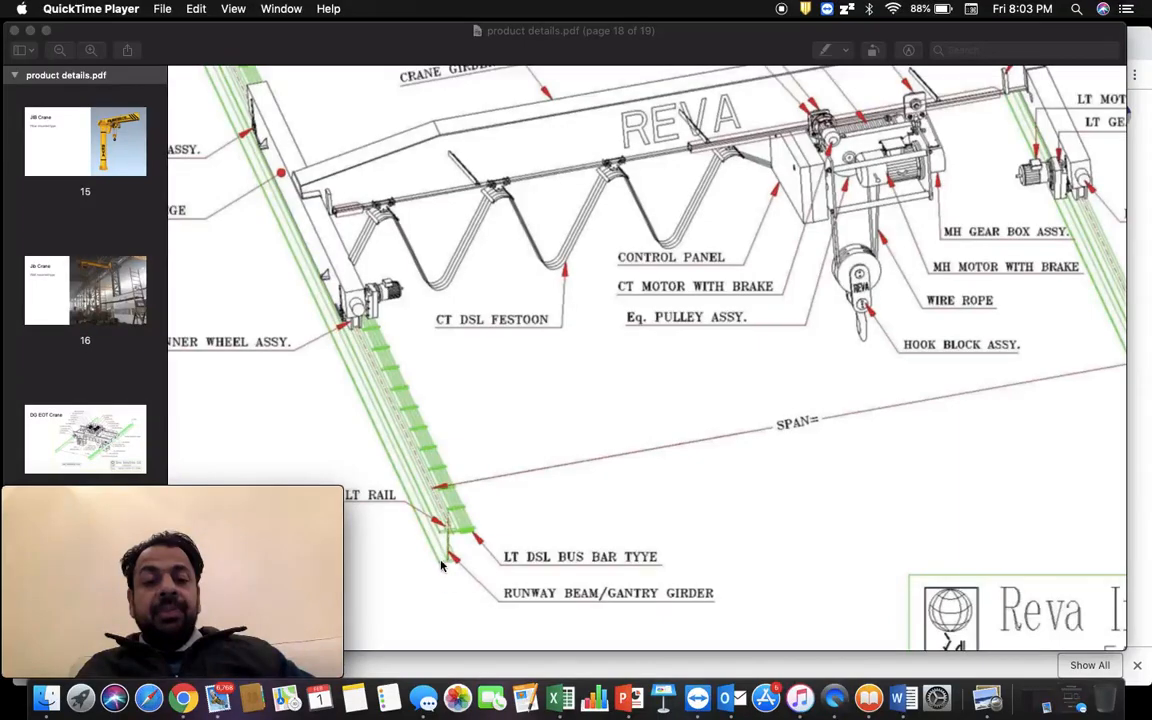
{"action": "mouse_move", "coordinate": [336, 412]}
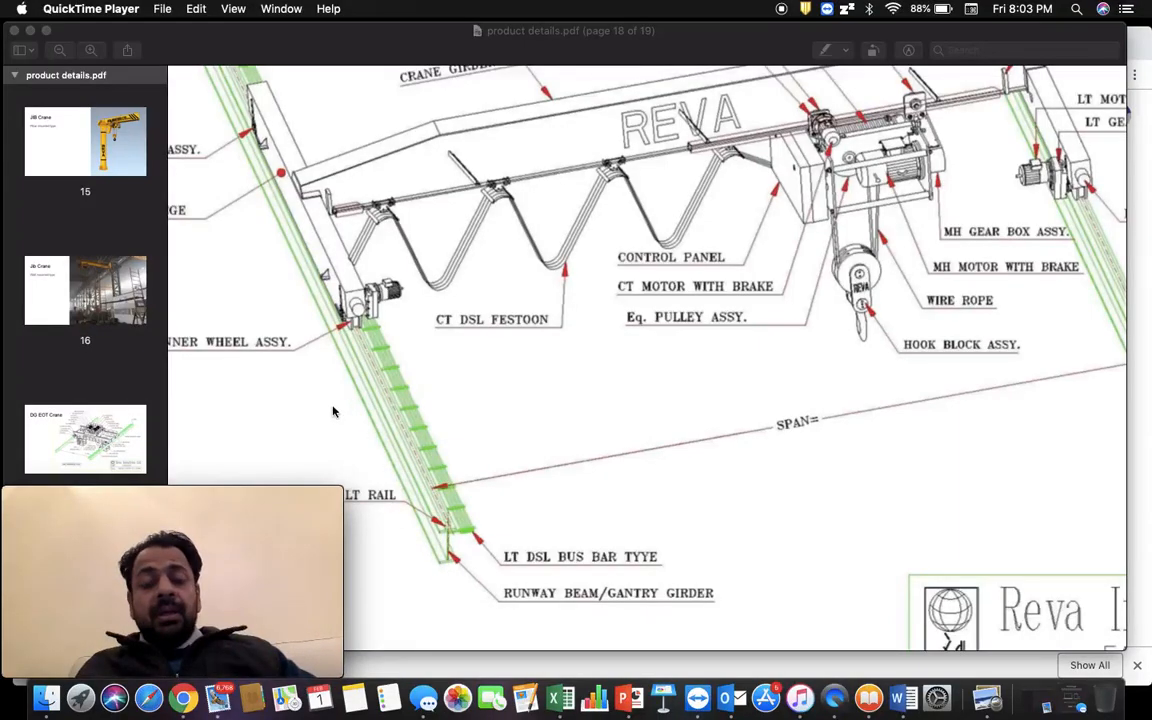
{"action": "mouse_move", "coordinate": [612, 480]}
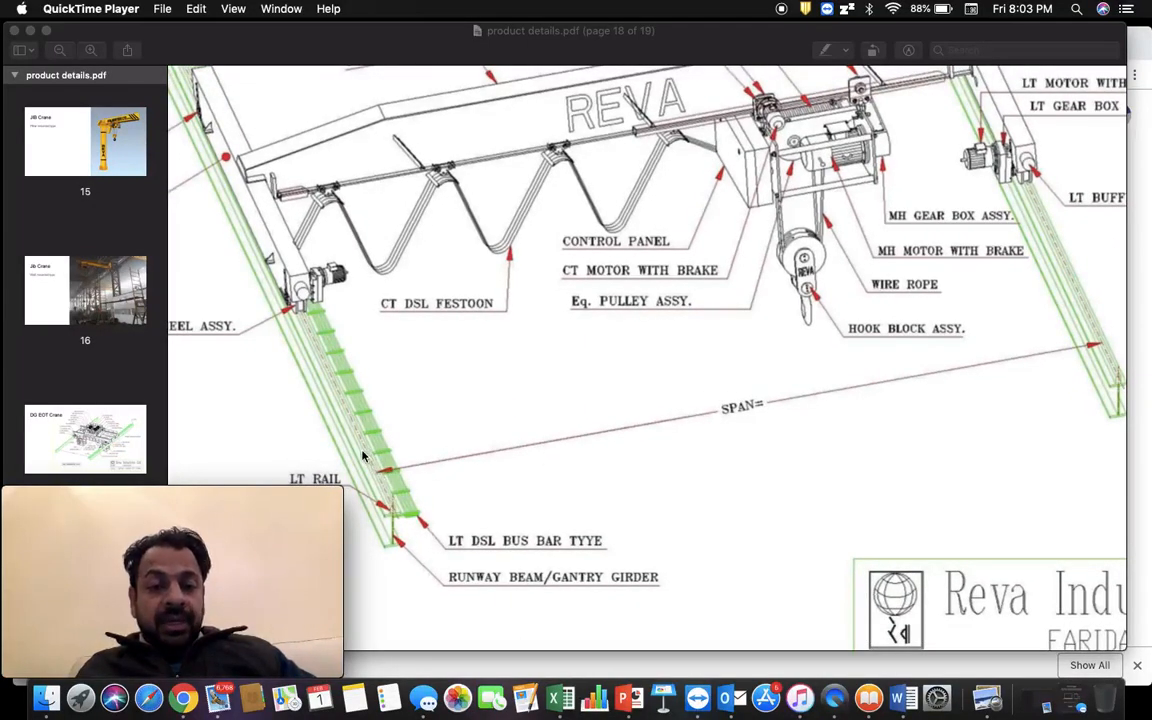
{"action": "mouse_move", "coordinate": [396, 490]}
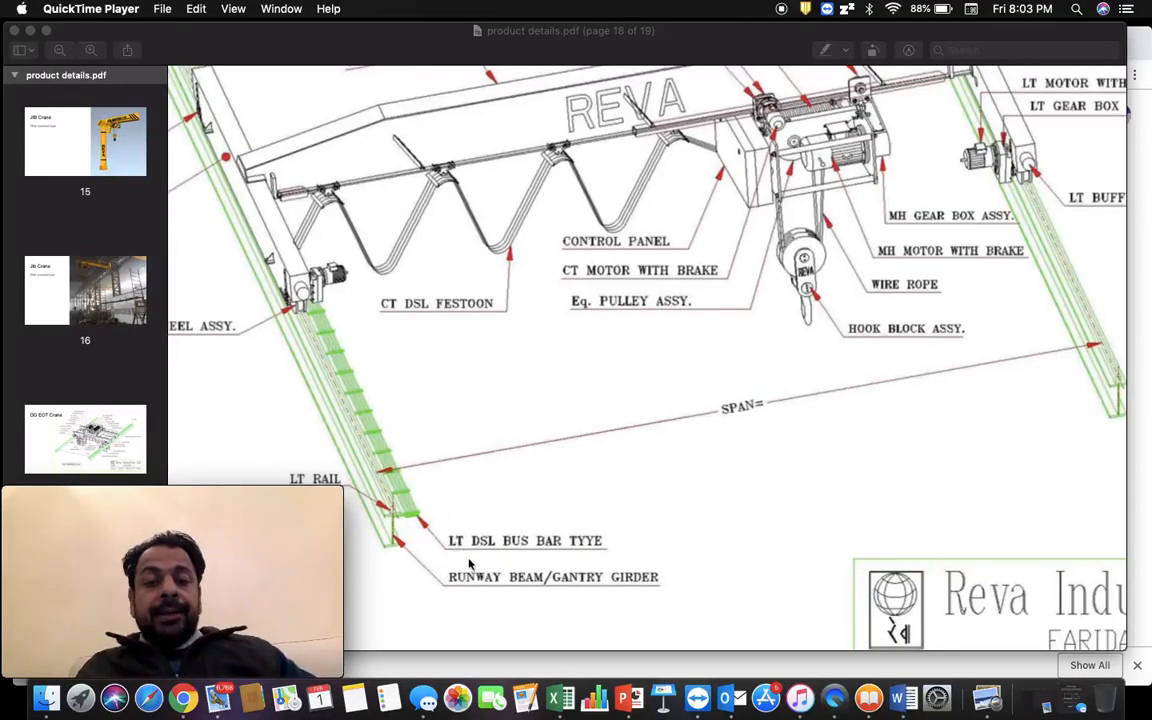
{"action": "mouse_move", "coordinate": [392, 518]}
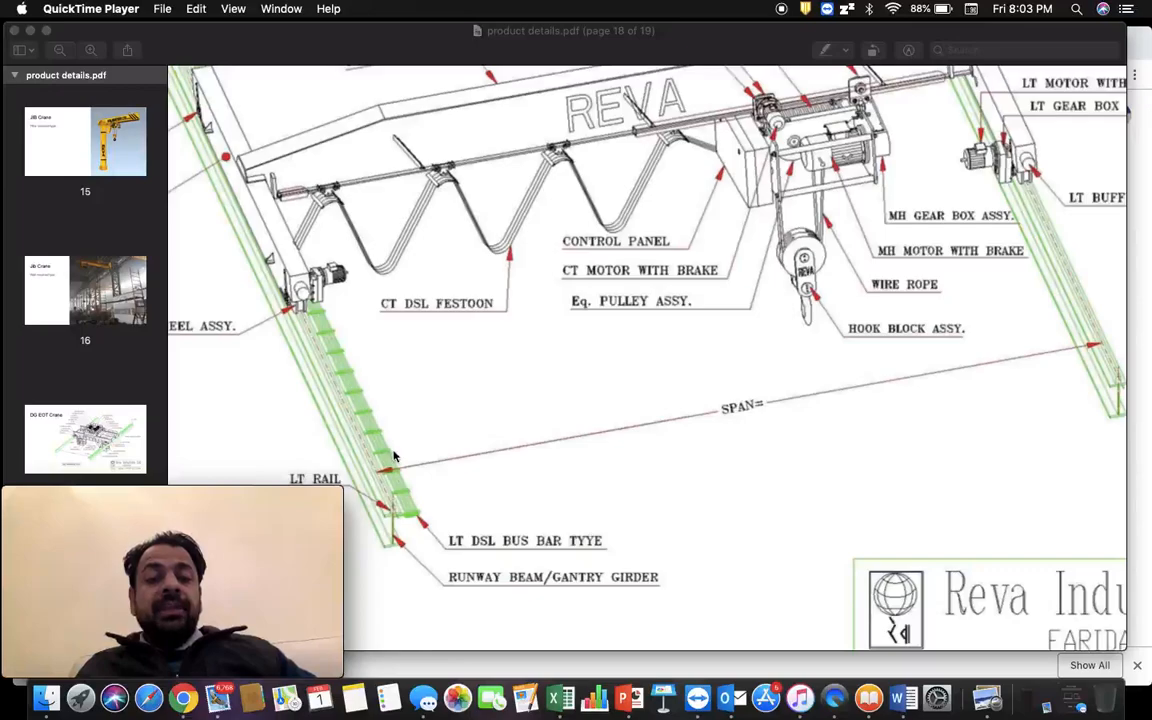
{"action": "mouse_move", "coordinate": [424, 638]}
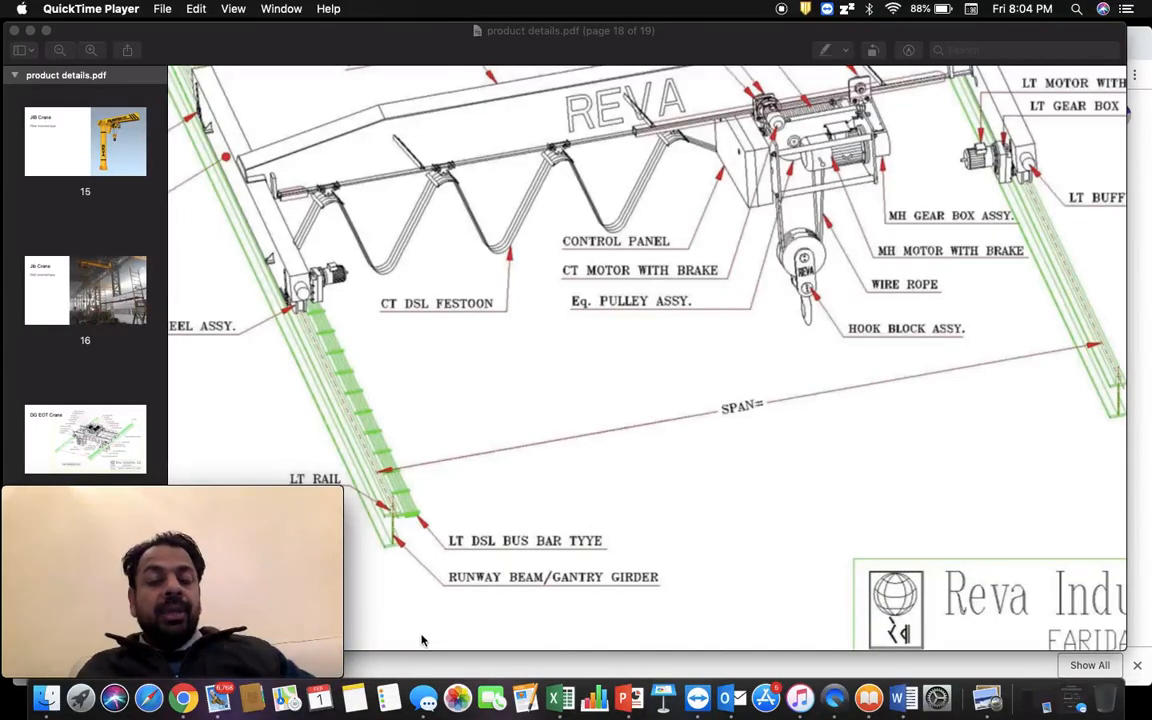
{"action": "mouse_move", "coordinate": [404, 510]}
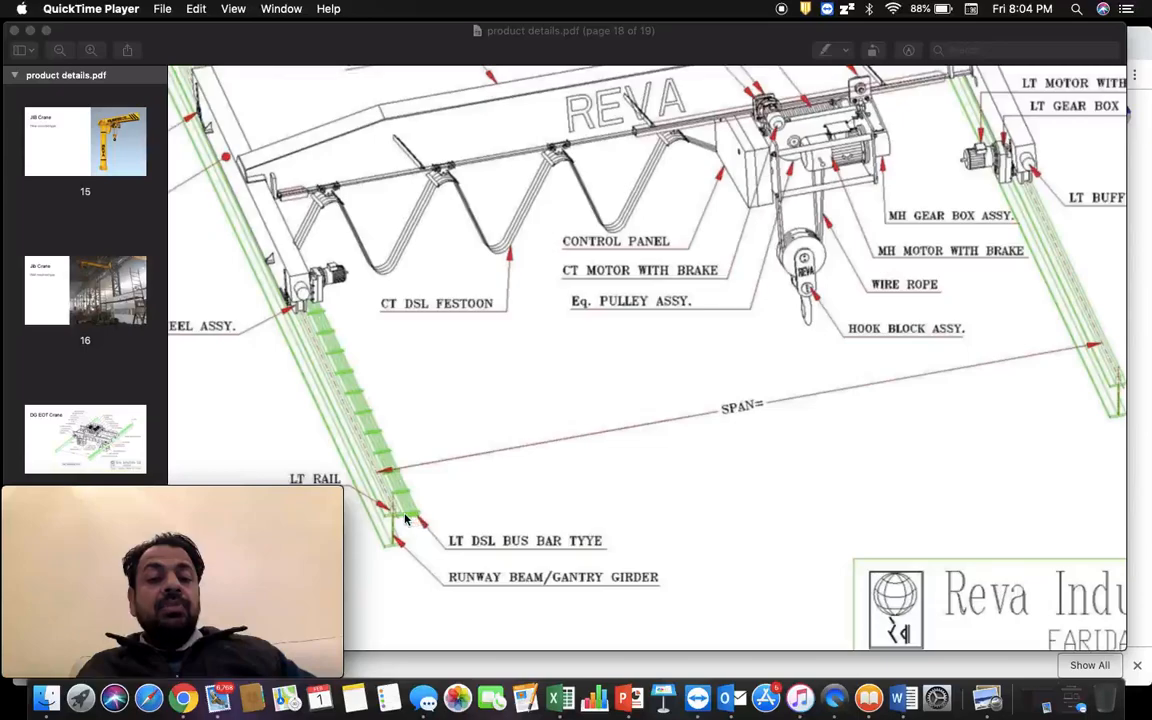
{"action": "mouse_move", "coordinate": [424, 512]}
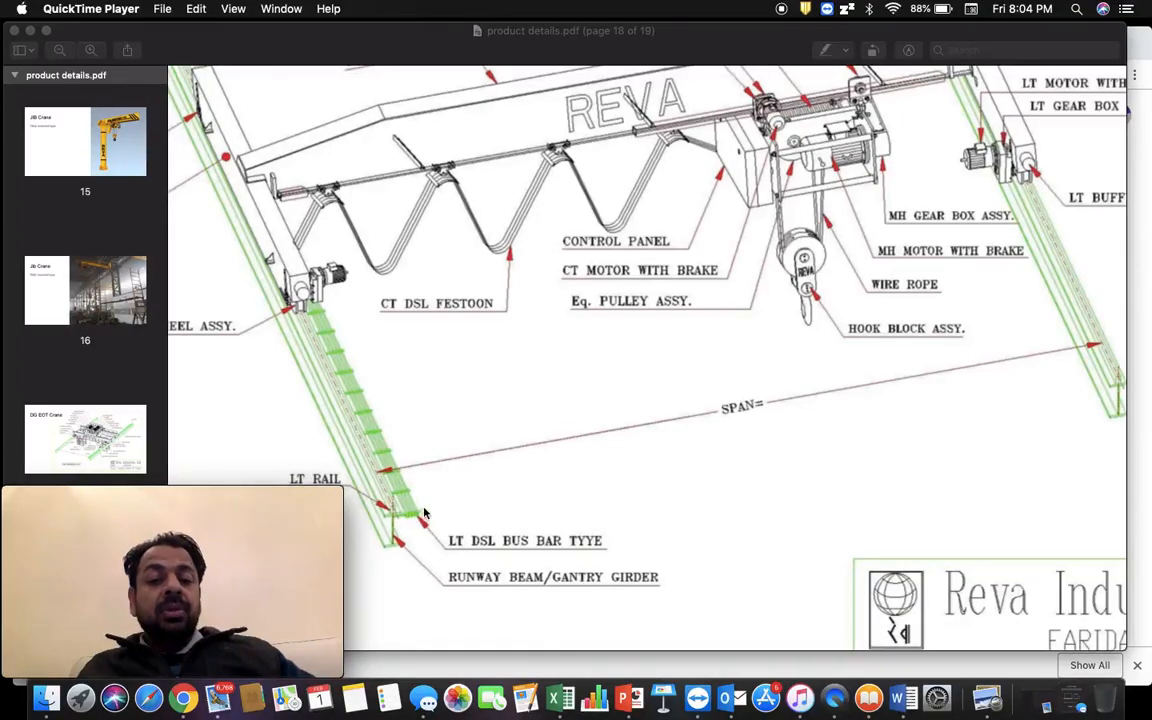
{"action": "mouse_move", "coordinate": [408, 516]}
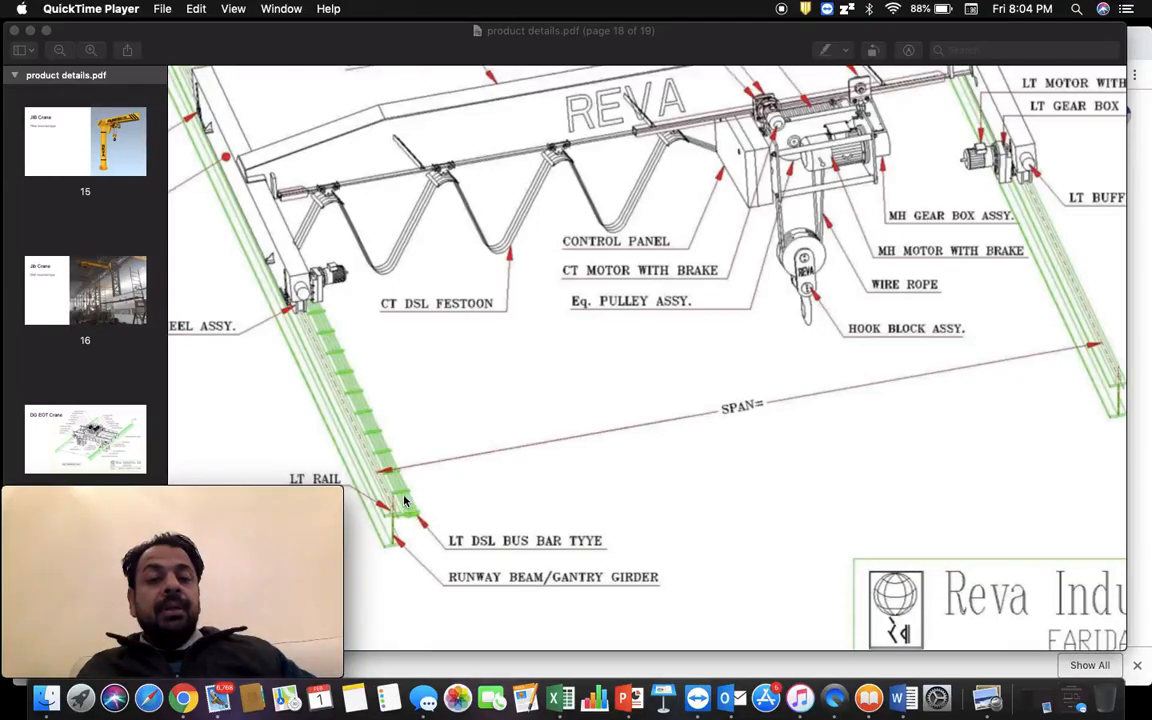
{"action": "mouse_move", "coordinate": [304, 244]}
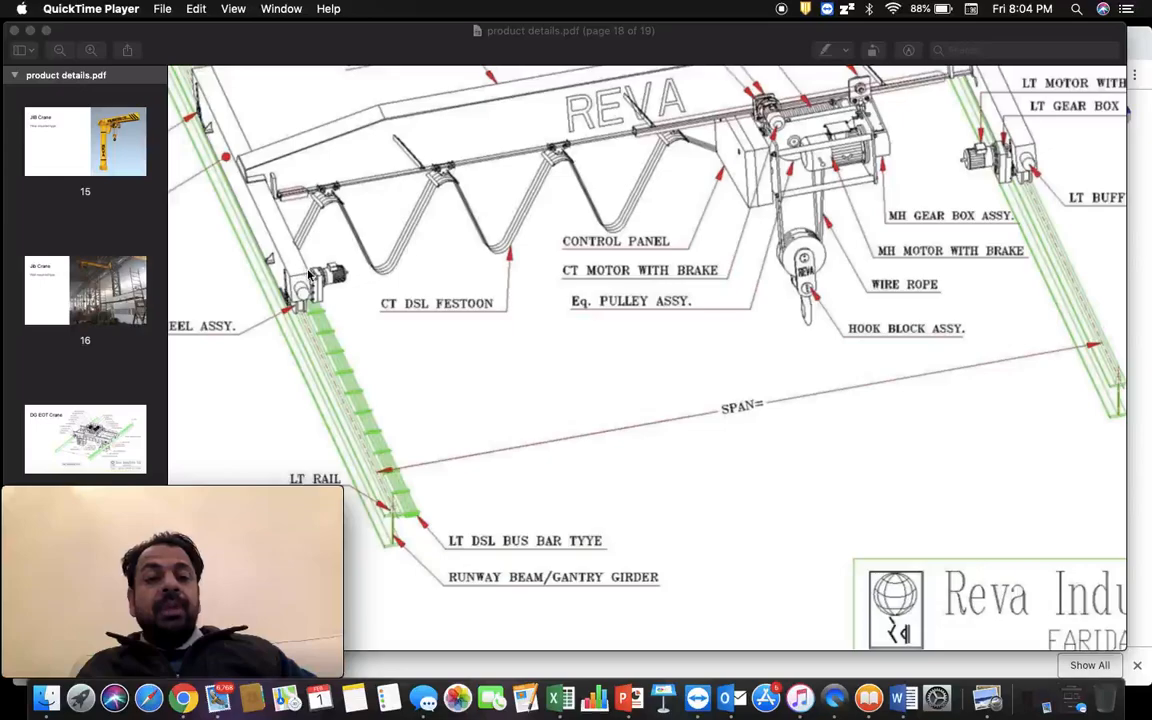
{"action": "mouse_move", "coordinate": [312, 256]}
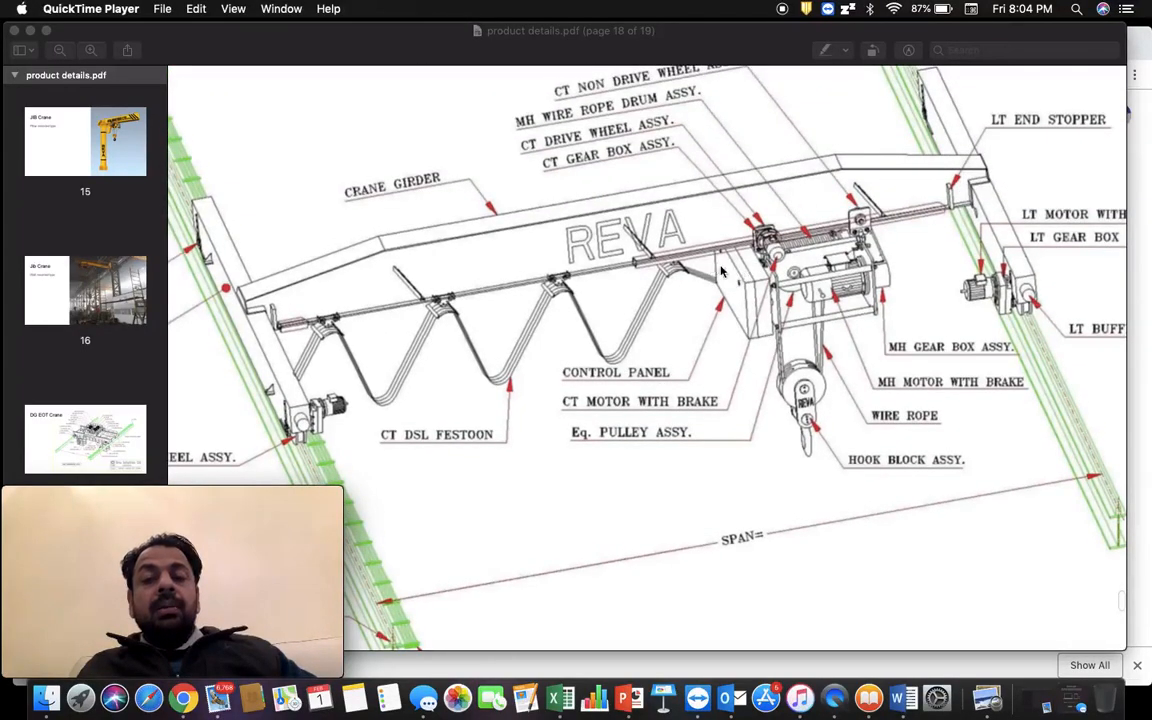
{"action": "mouse_move", "coordinate": [866, 292]}
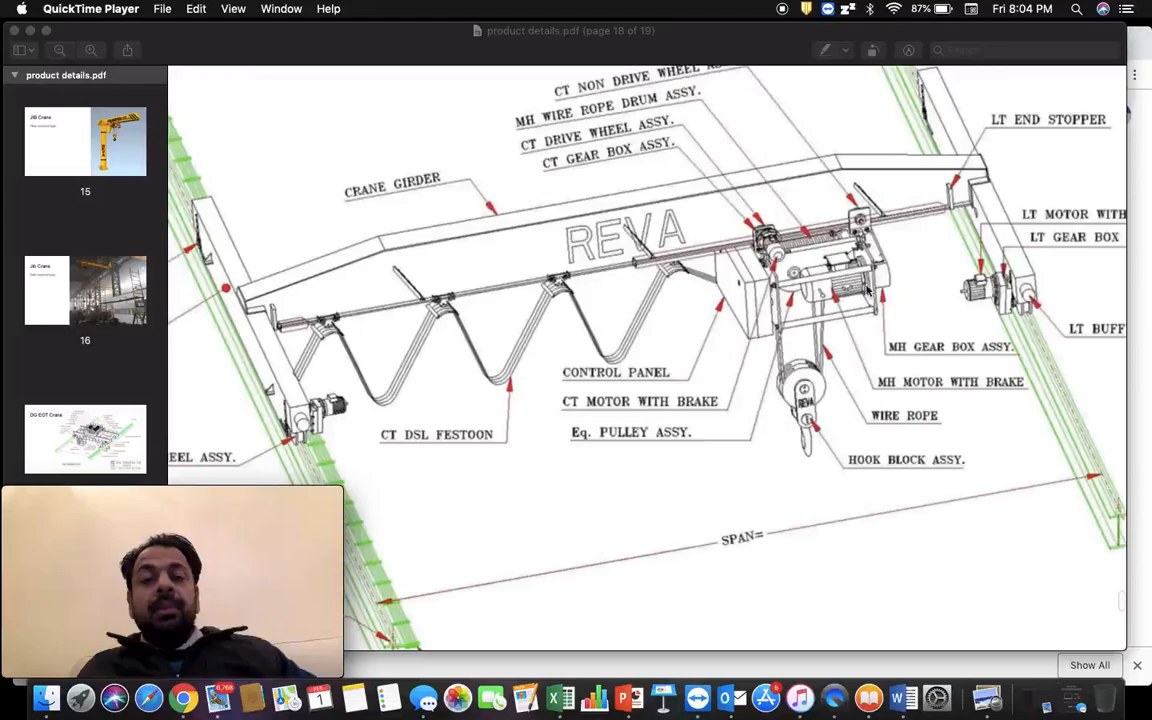
{"action": "mouse_move", "coordinate": [352, 460]}
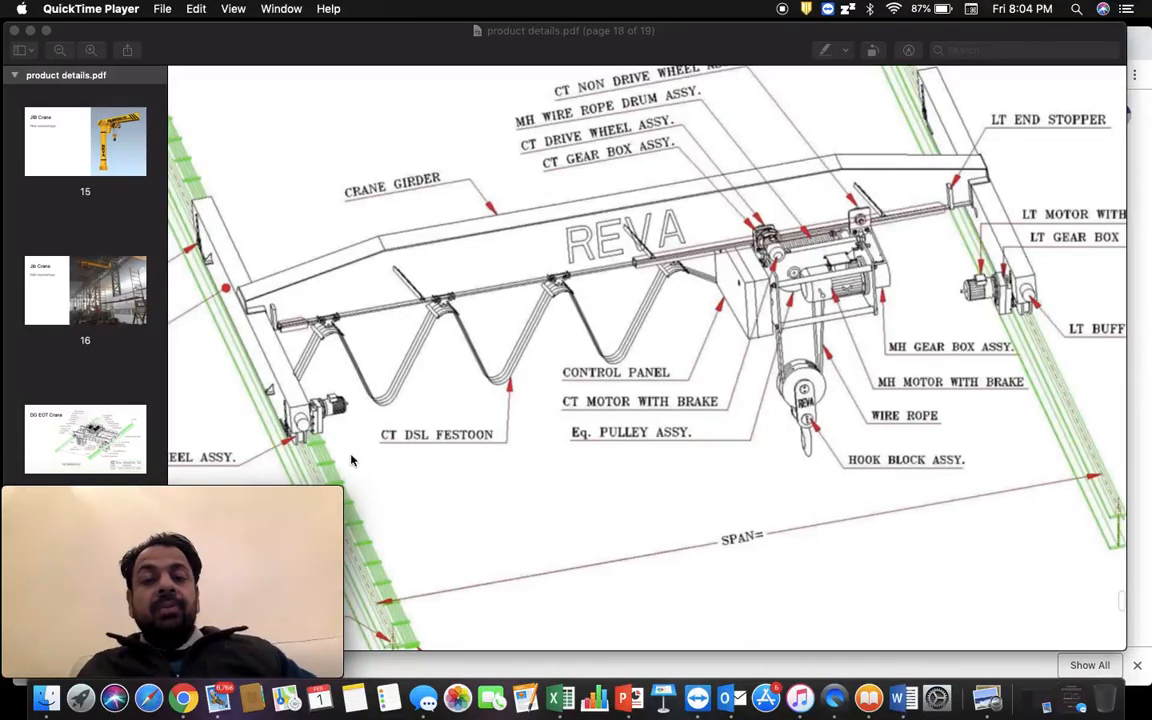
{"action": "mouse_move", "coordinate": [748, 252]}
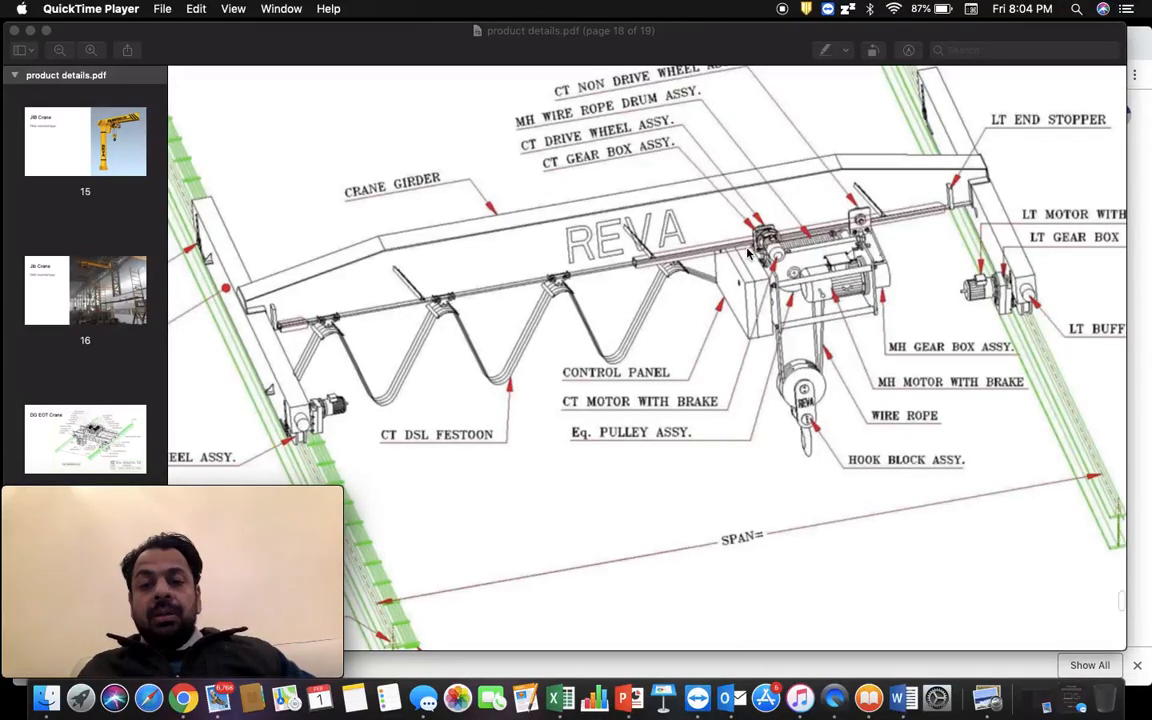
{"action": "mouse_move", "coordinate": [876, 268]}
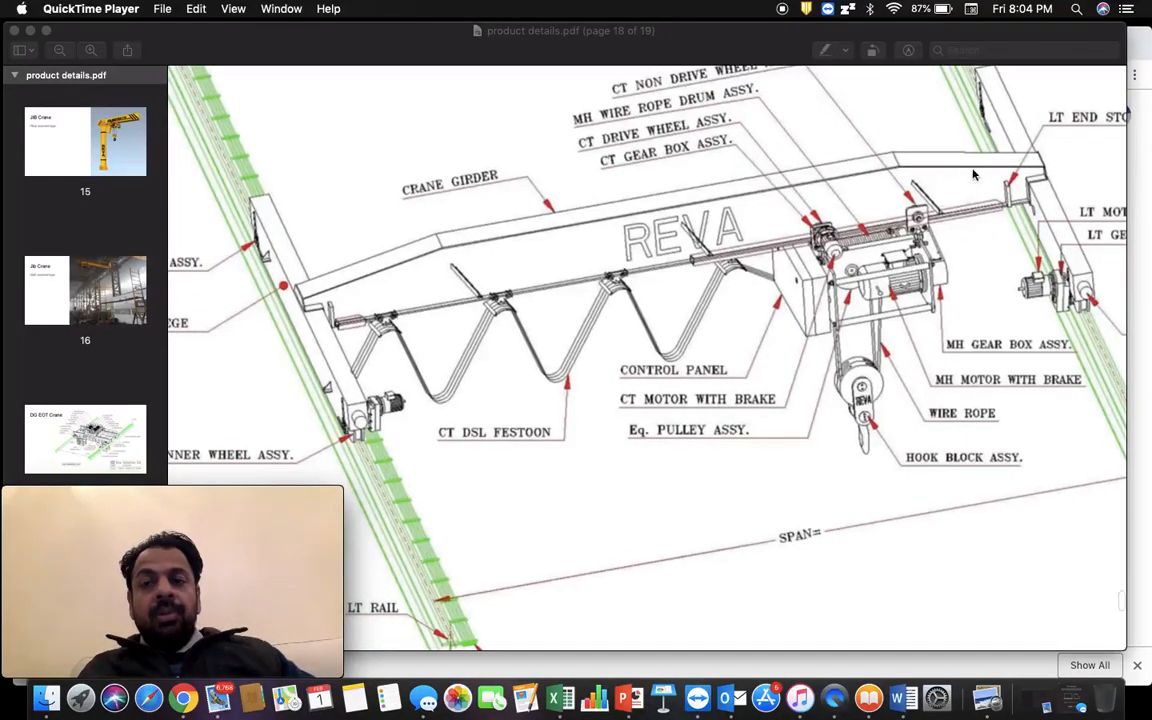
{"action": "mouse_move", "coordinate": [800, 284]}
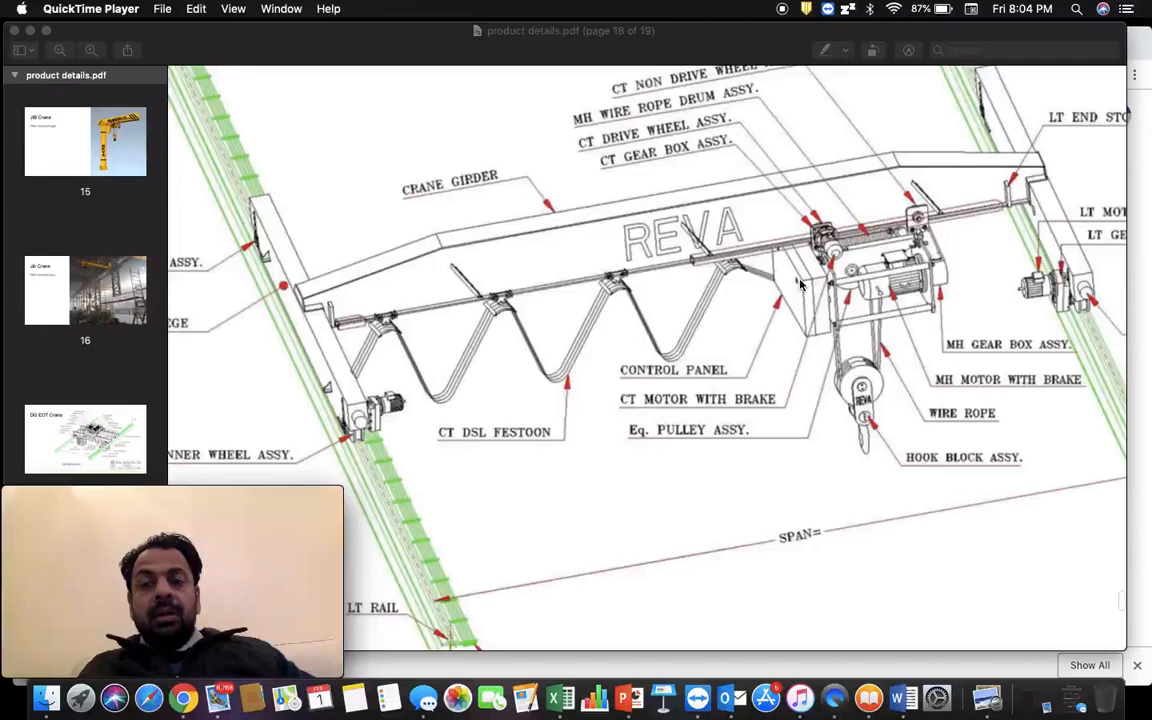
{"action": "mouse_move", "coordinate": [820, 500]}
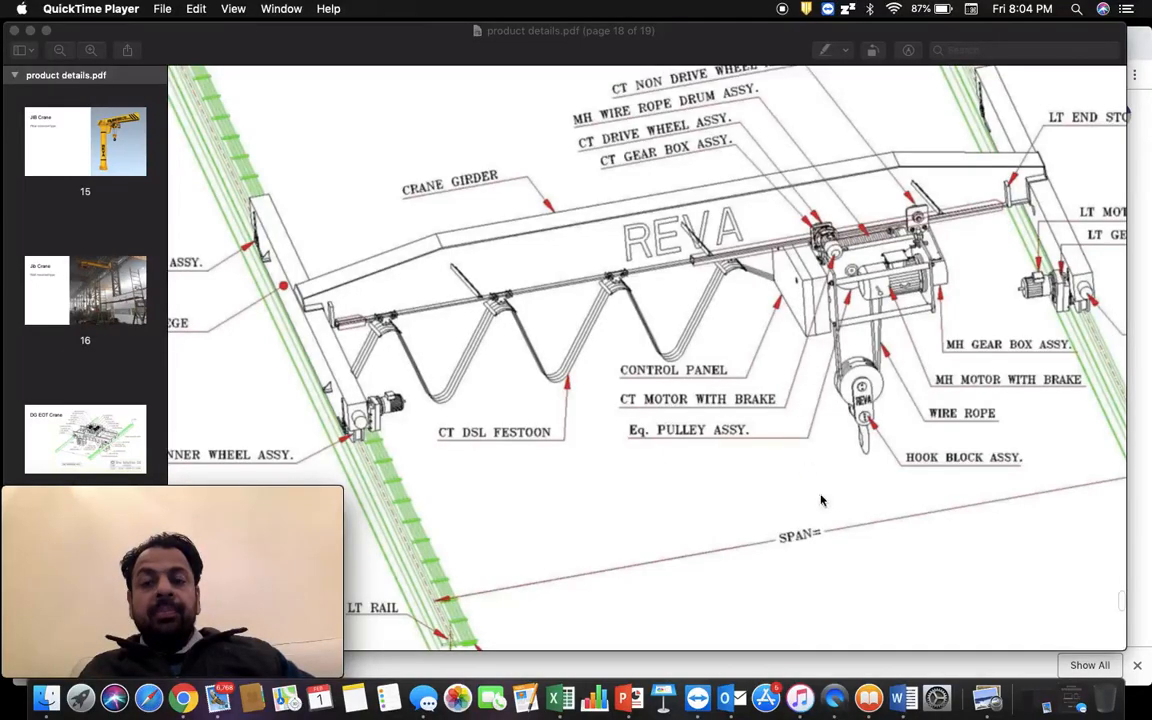
{"action": "mouse_move", "coordinate": [822, 610]}
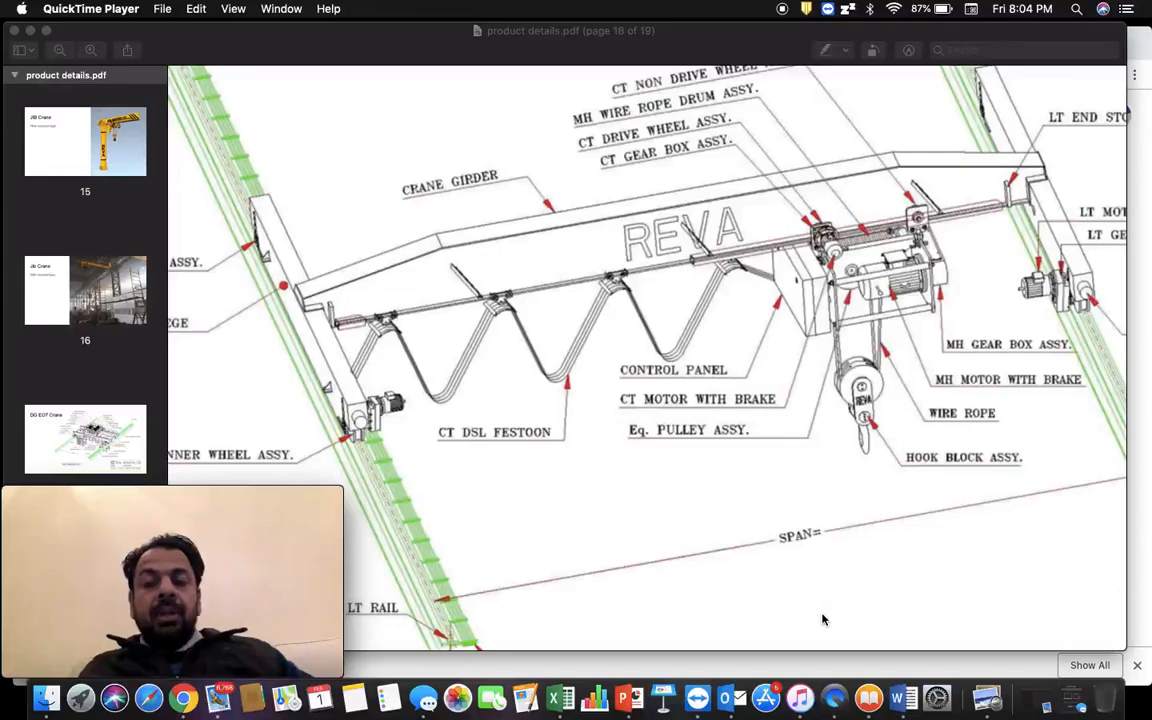
{"action": "mouse_move", "coordinate": [464, 486]}
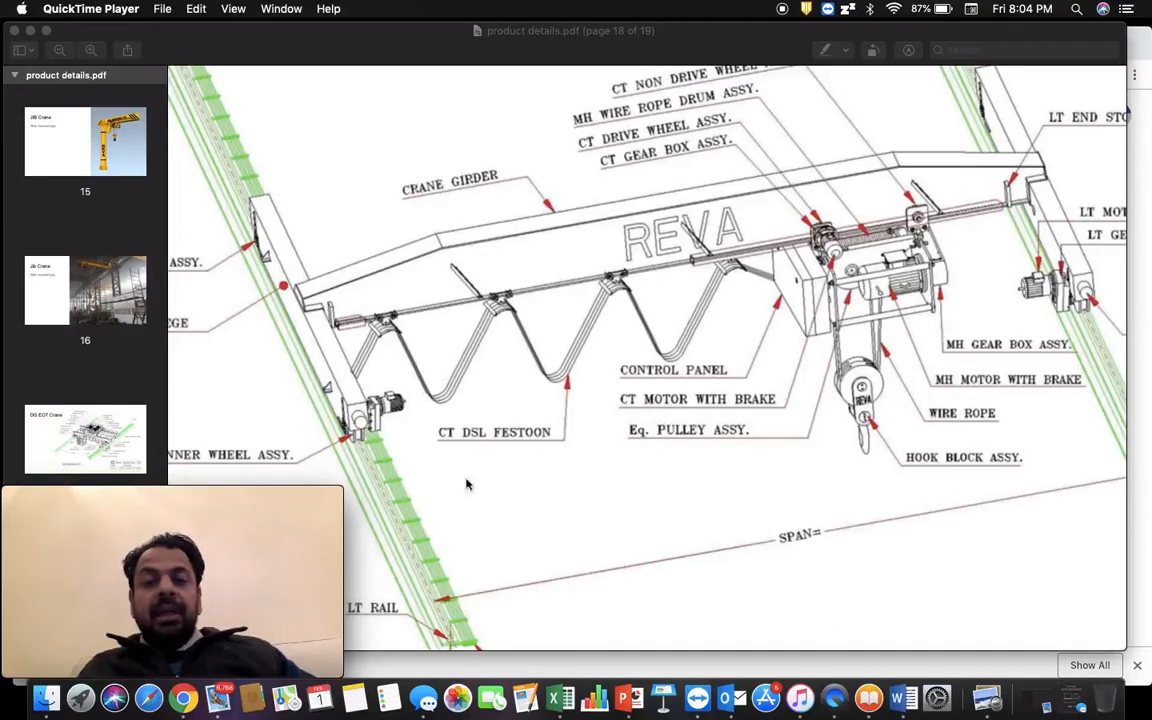
{"action": "mouse_move", "coordinate": [642, 358]}
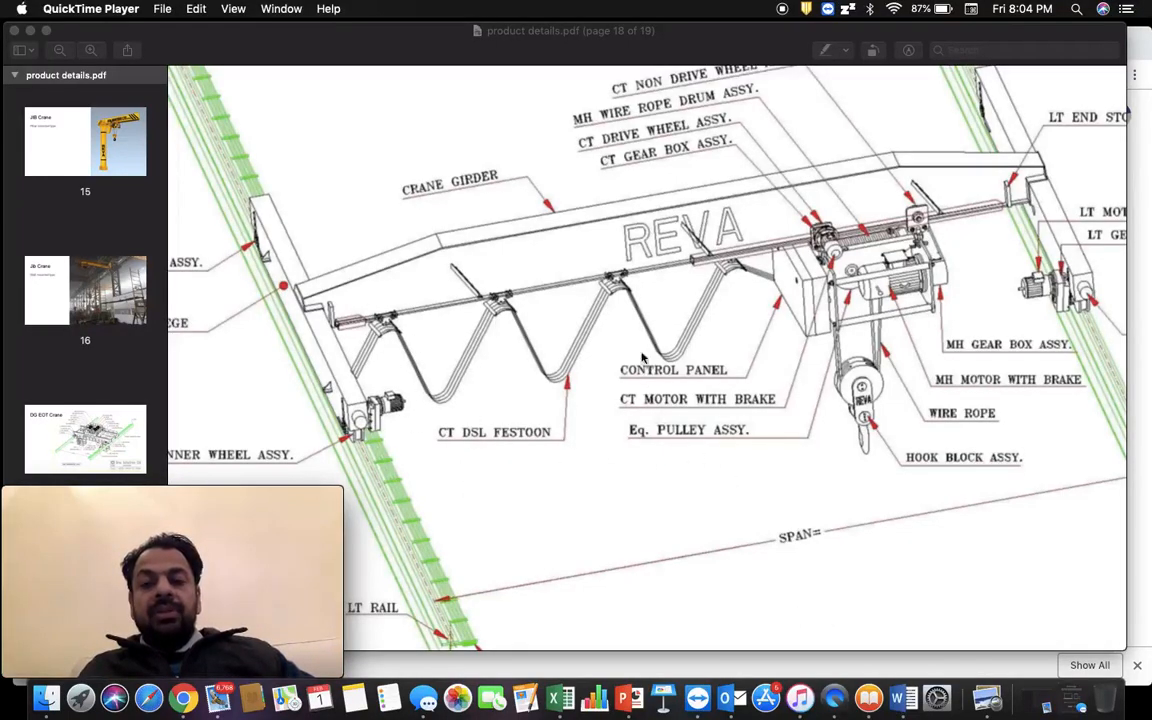
{"action": "mouse_move", "coordinate": [718, 384]}
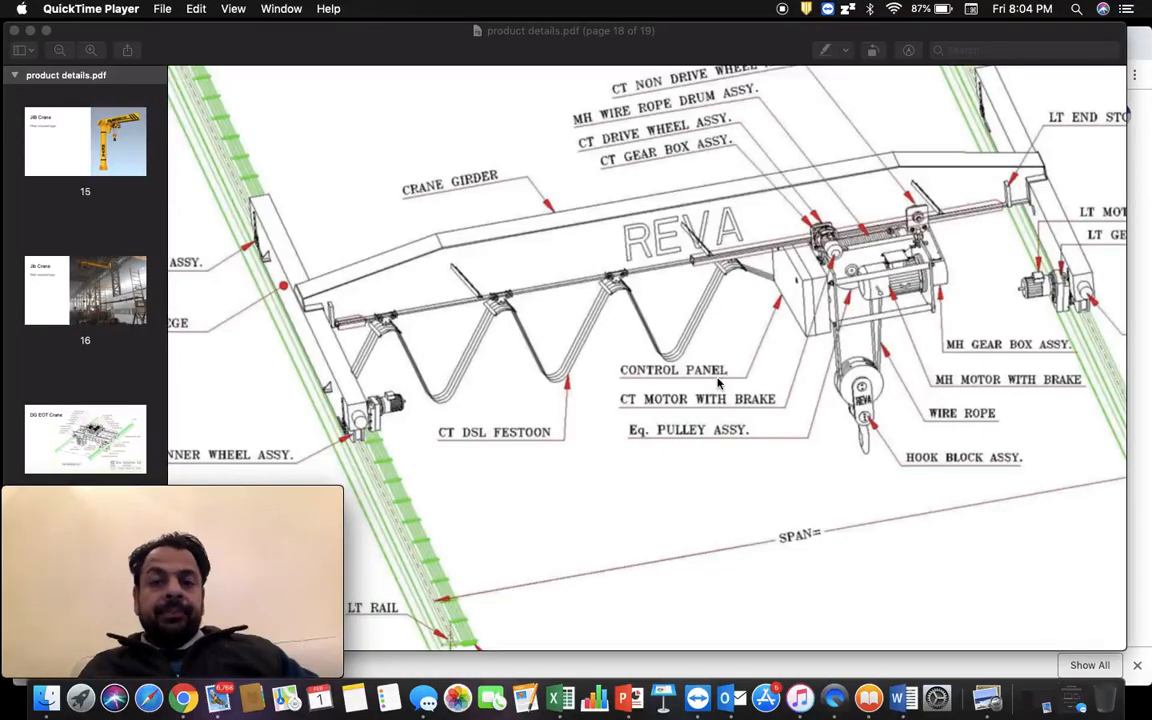
{"action": "mouse_move", "coordinate": [688, 352]}
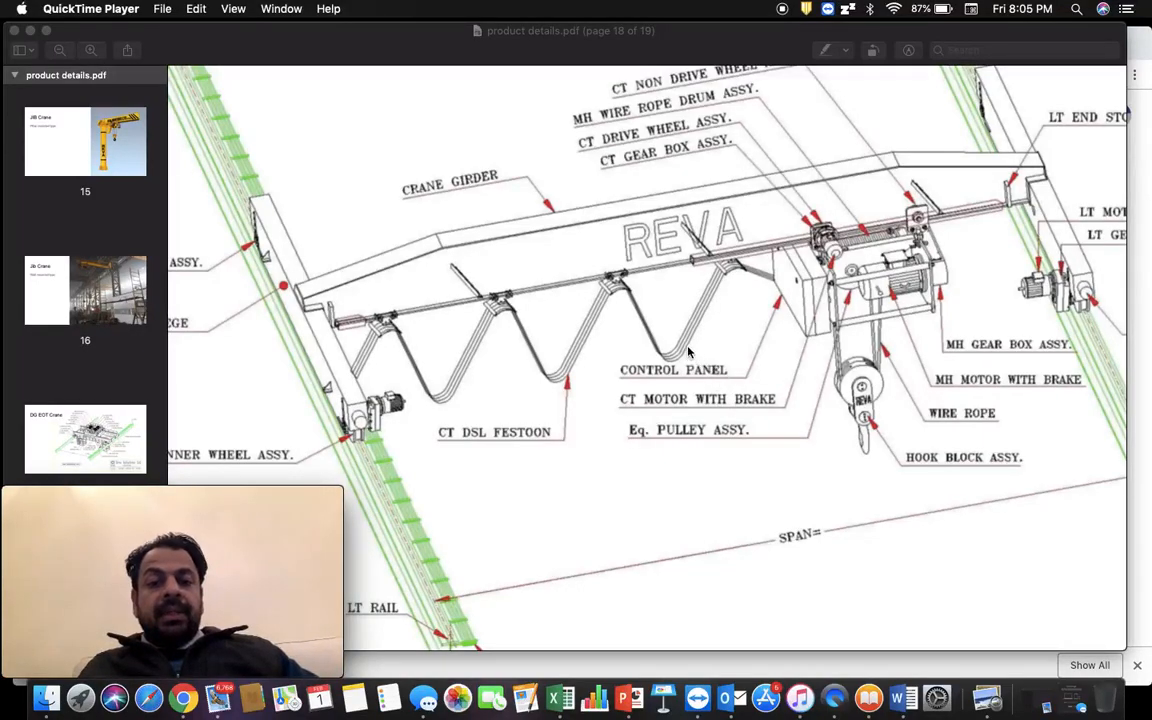